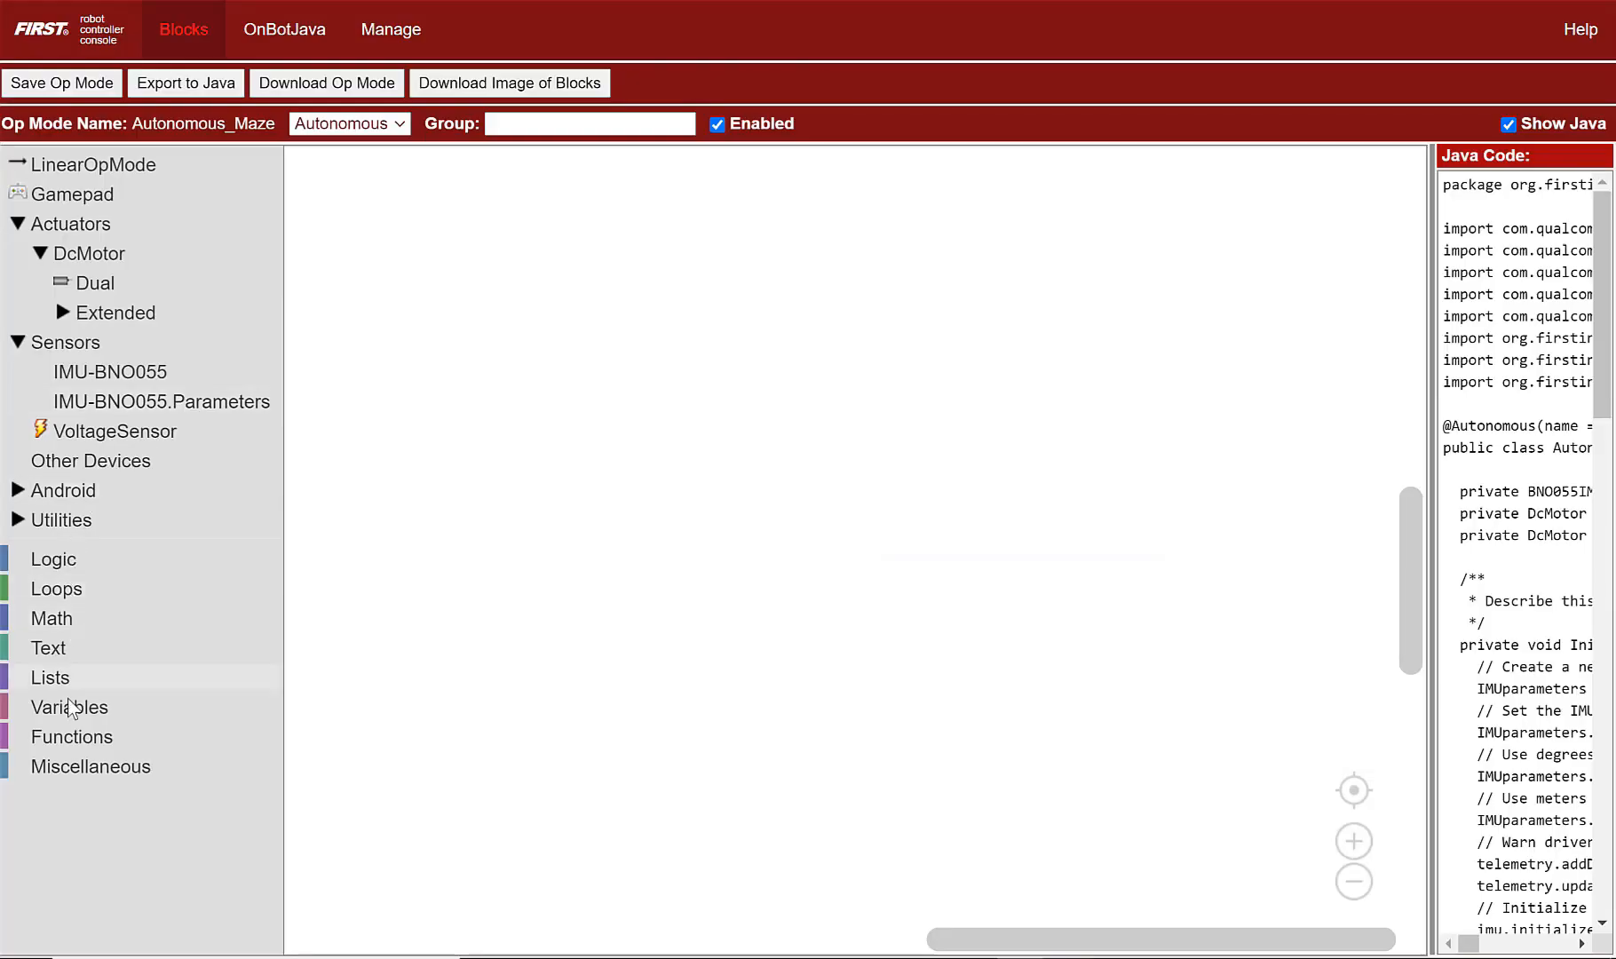
mouse_move(70, 737)
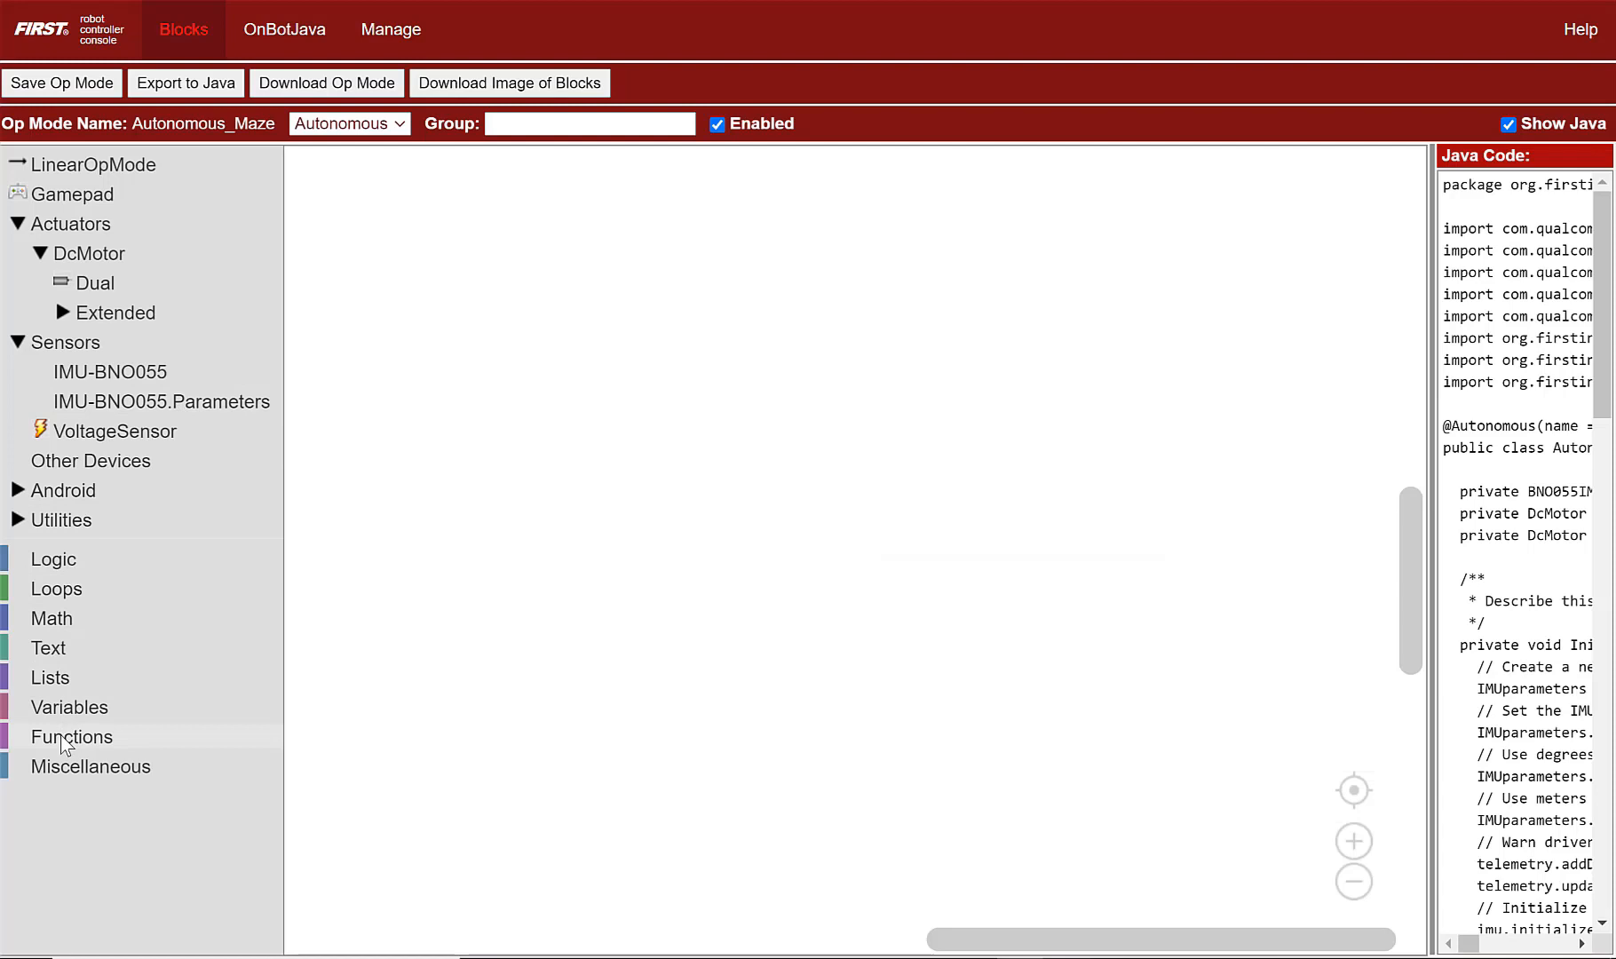
Create a function block named rotateCW and add an input named targetOrientationAngle
left_click(71, 737)
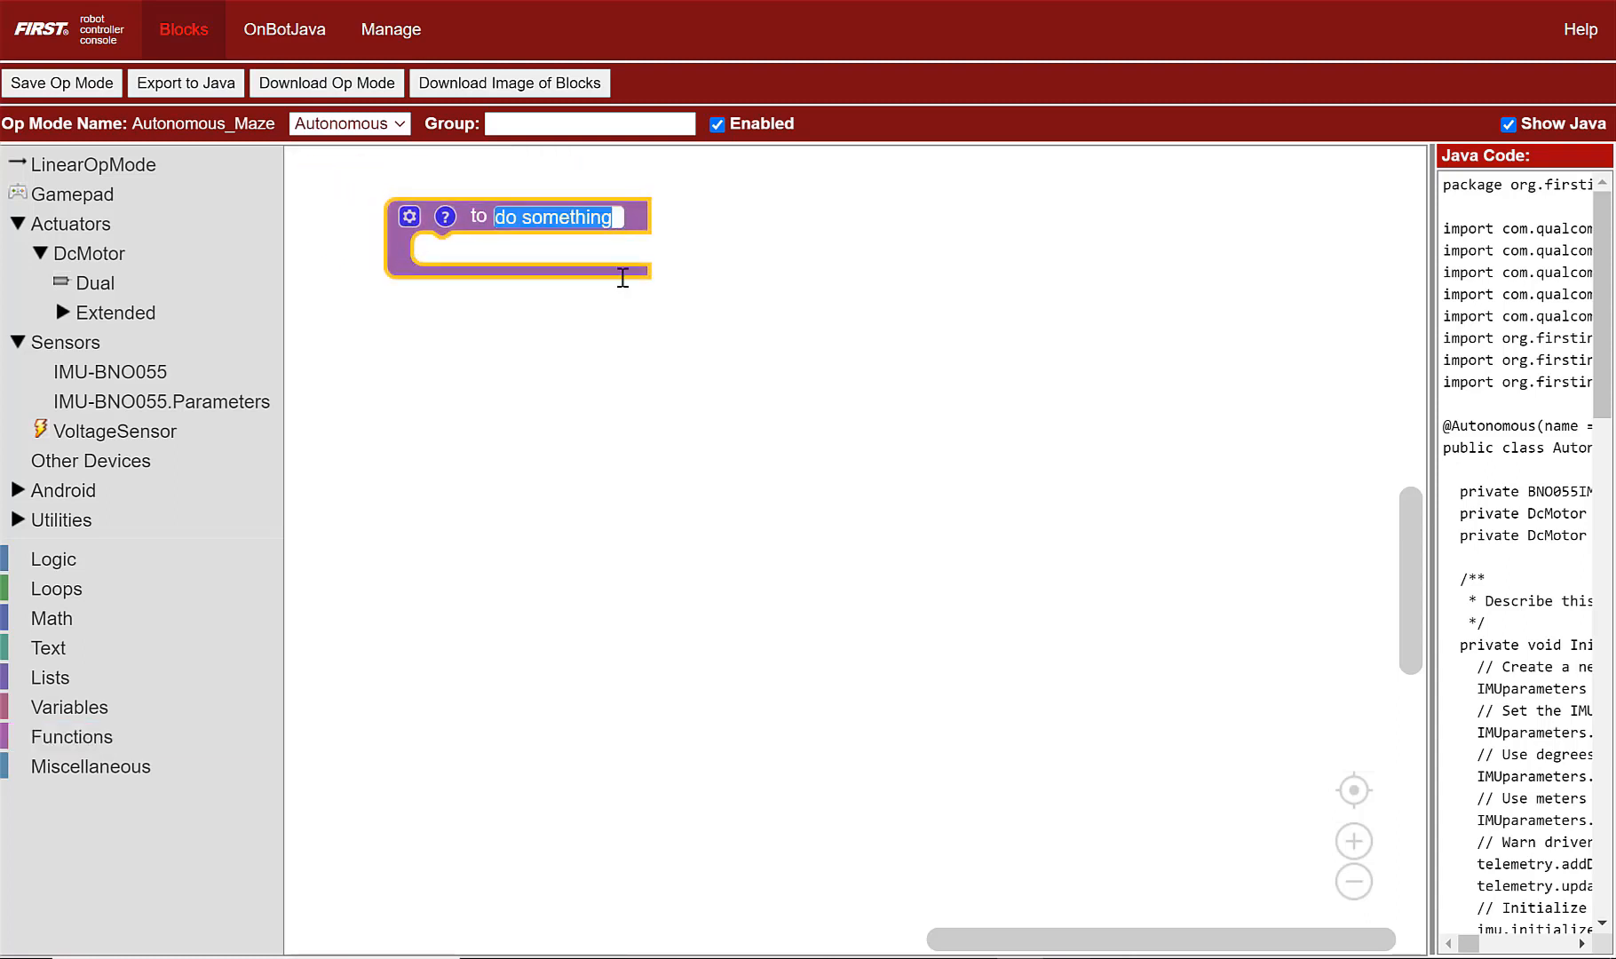
type("rotate")
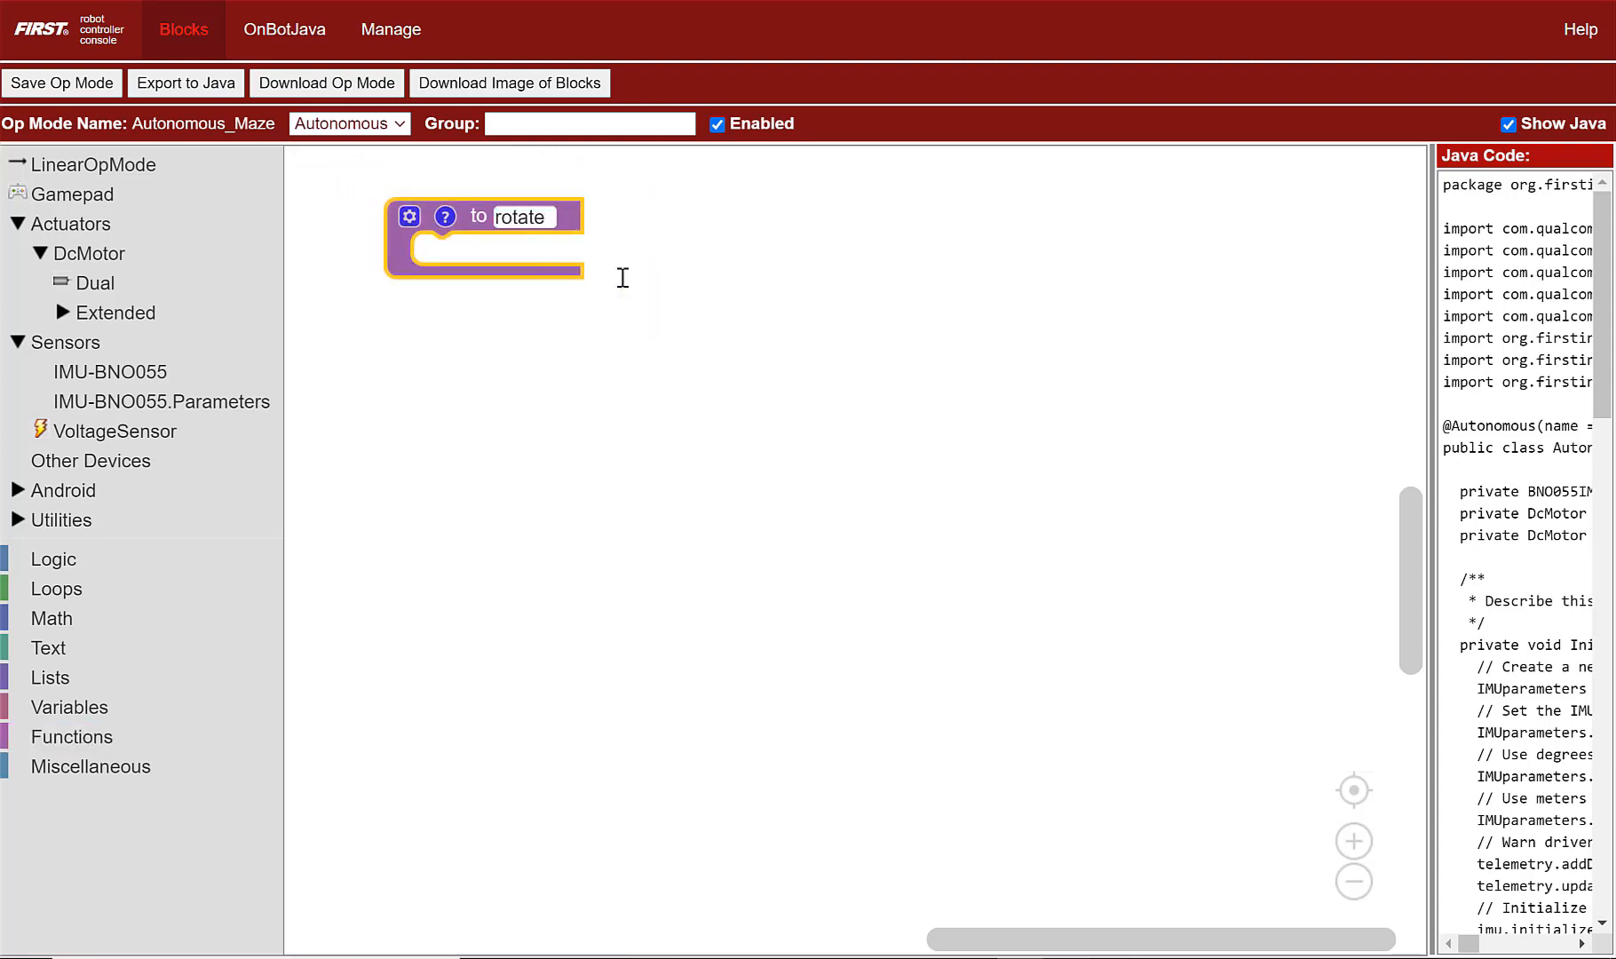
left_click(408, 217)
type("target")
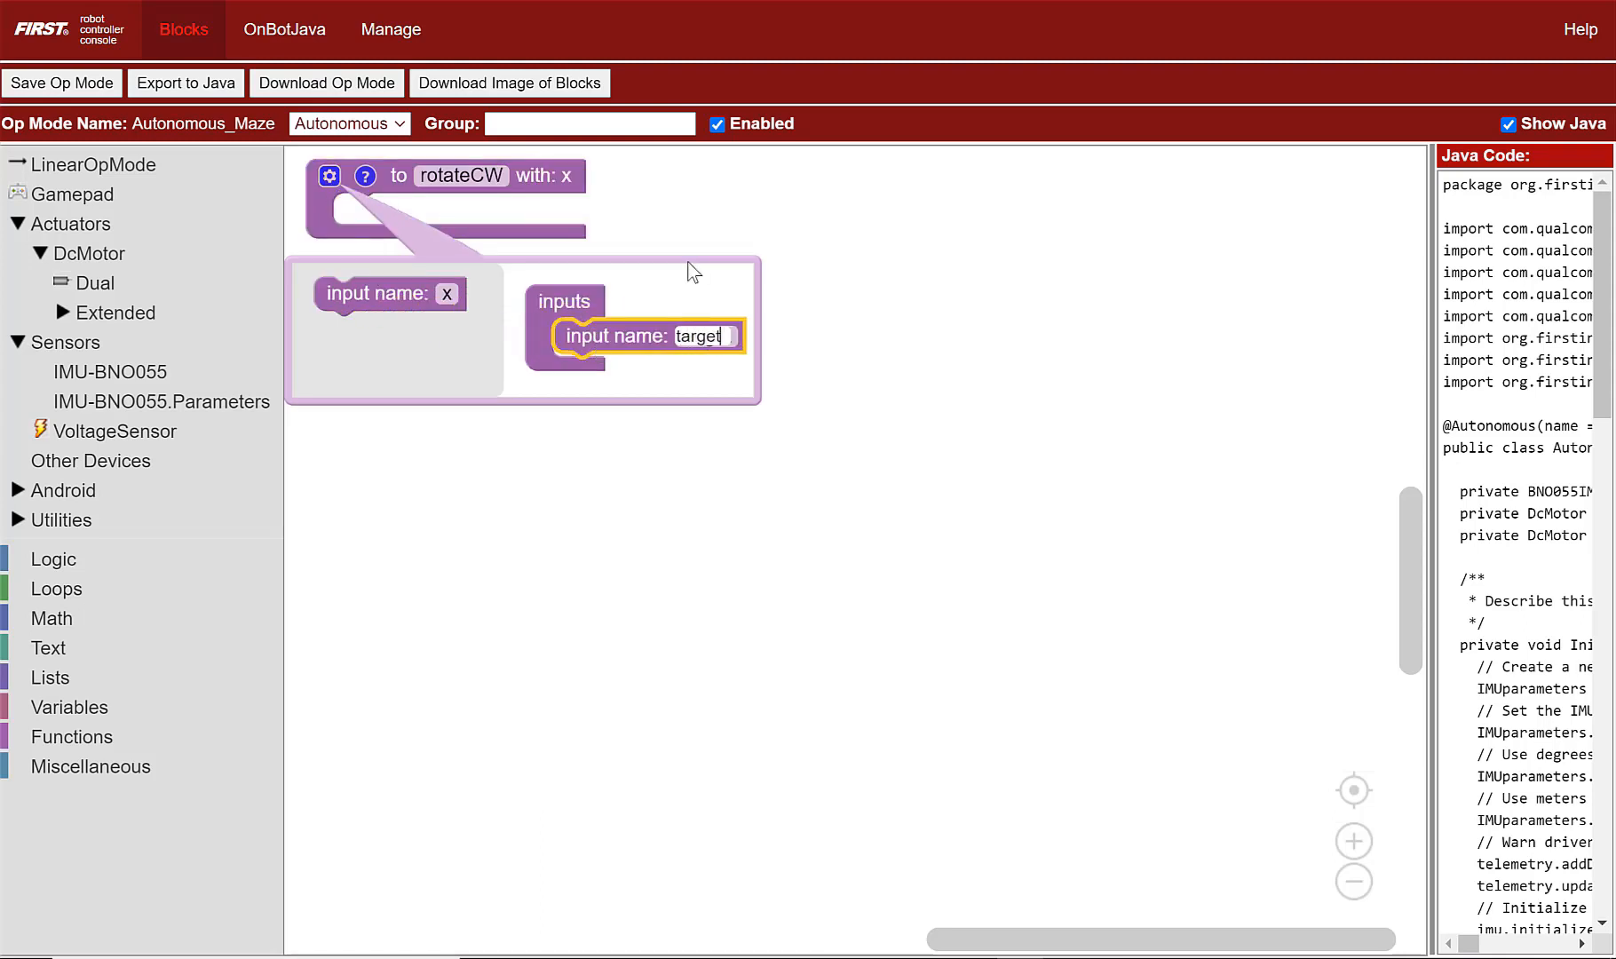
type("OrientationAngle")
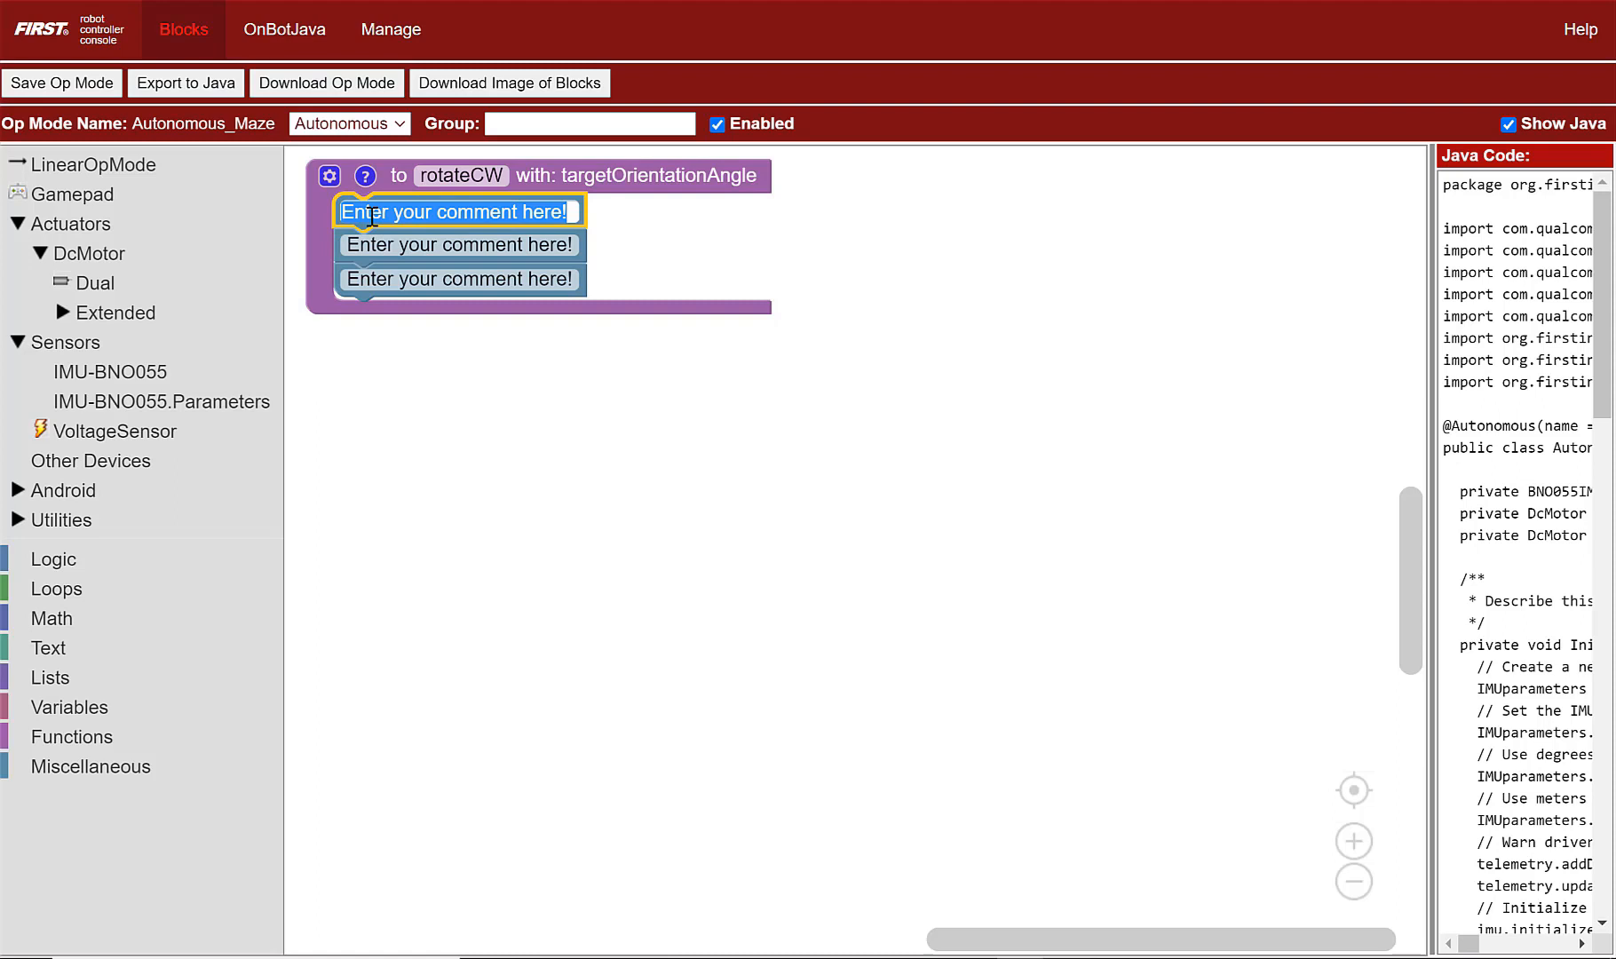
Write three comments: rotate clockwise, assumes we haven't turned more than 180, get initial orientation
type("Rotate in CW direction")
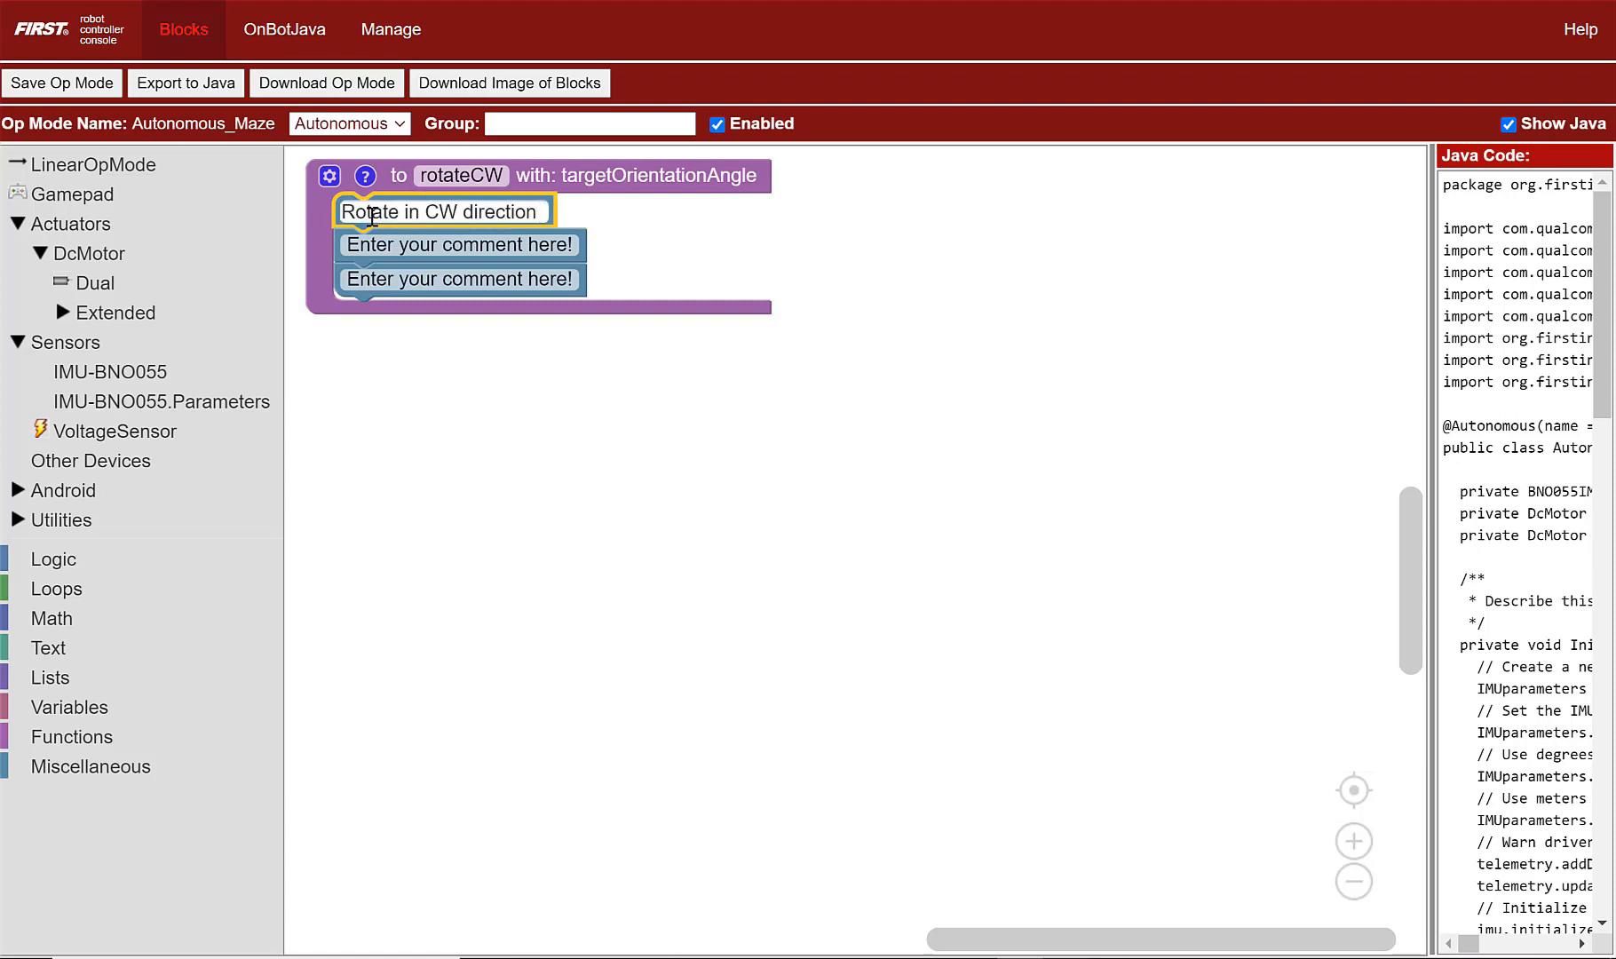
type("Assumes we havent")
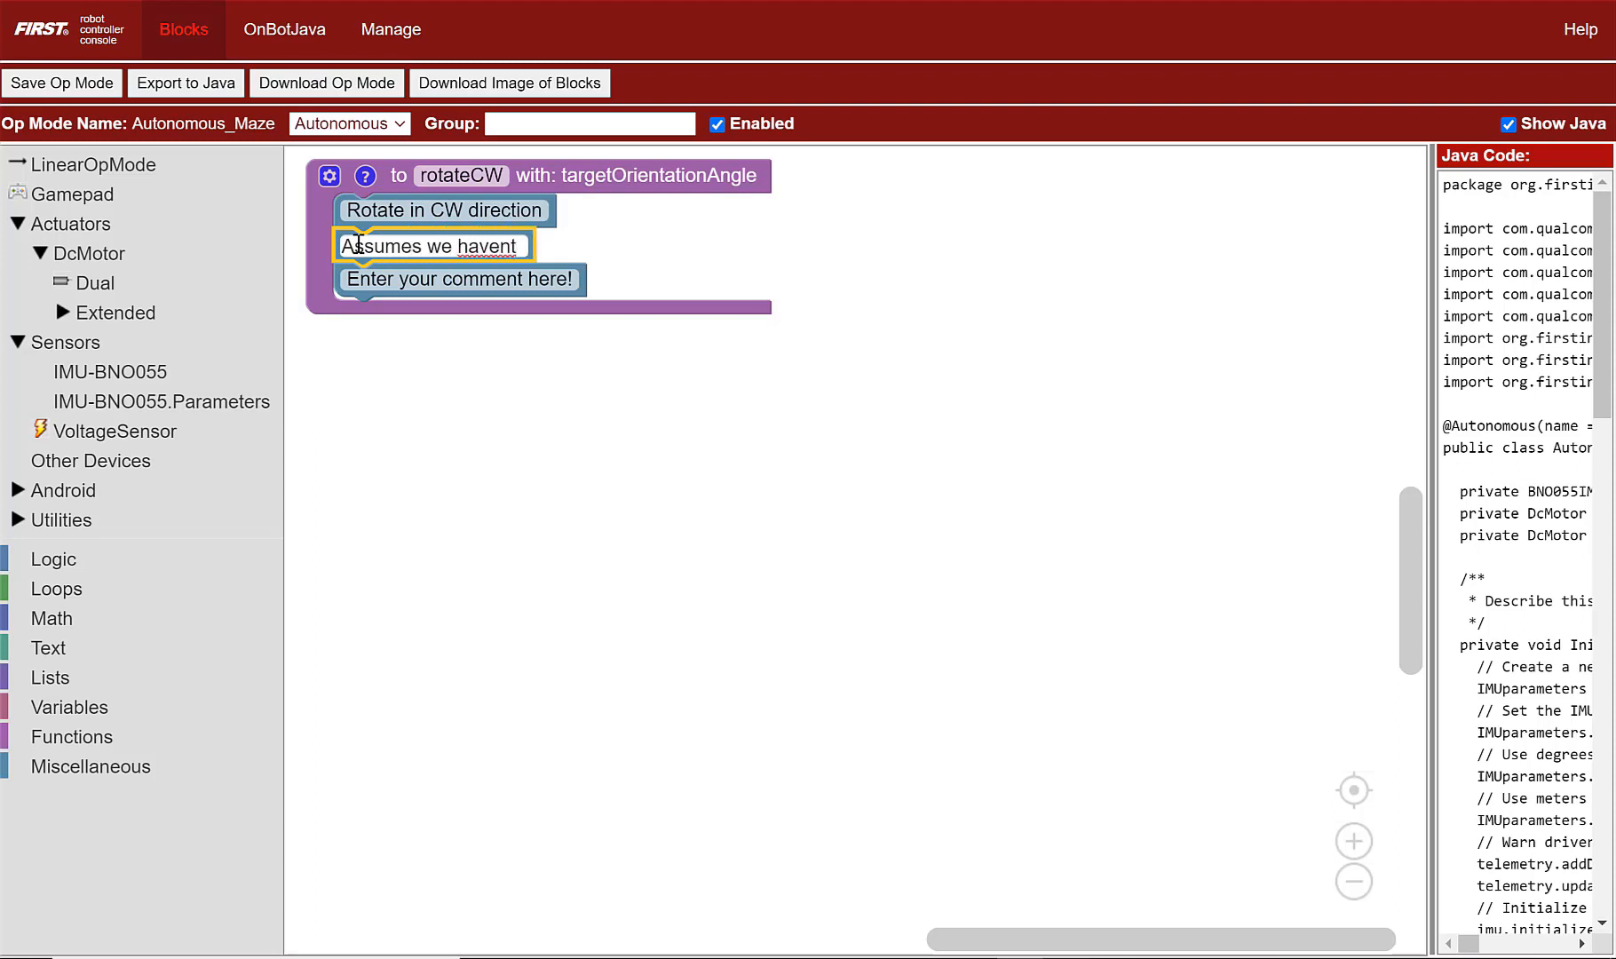
type("turned more than 180")
left_click(460, 279)
type("Get")
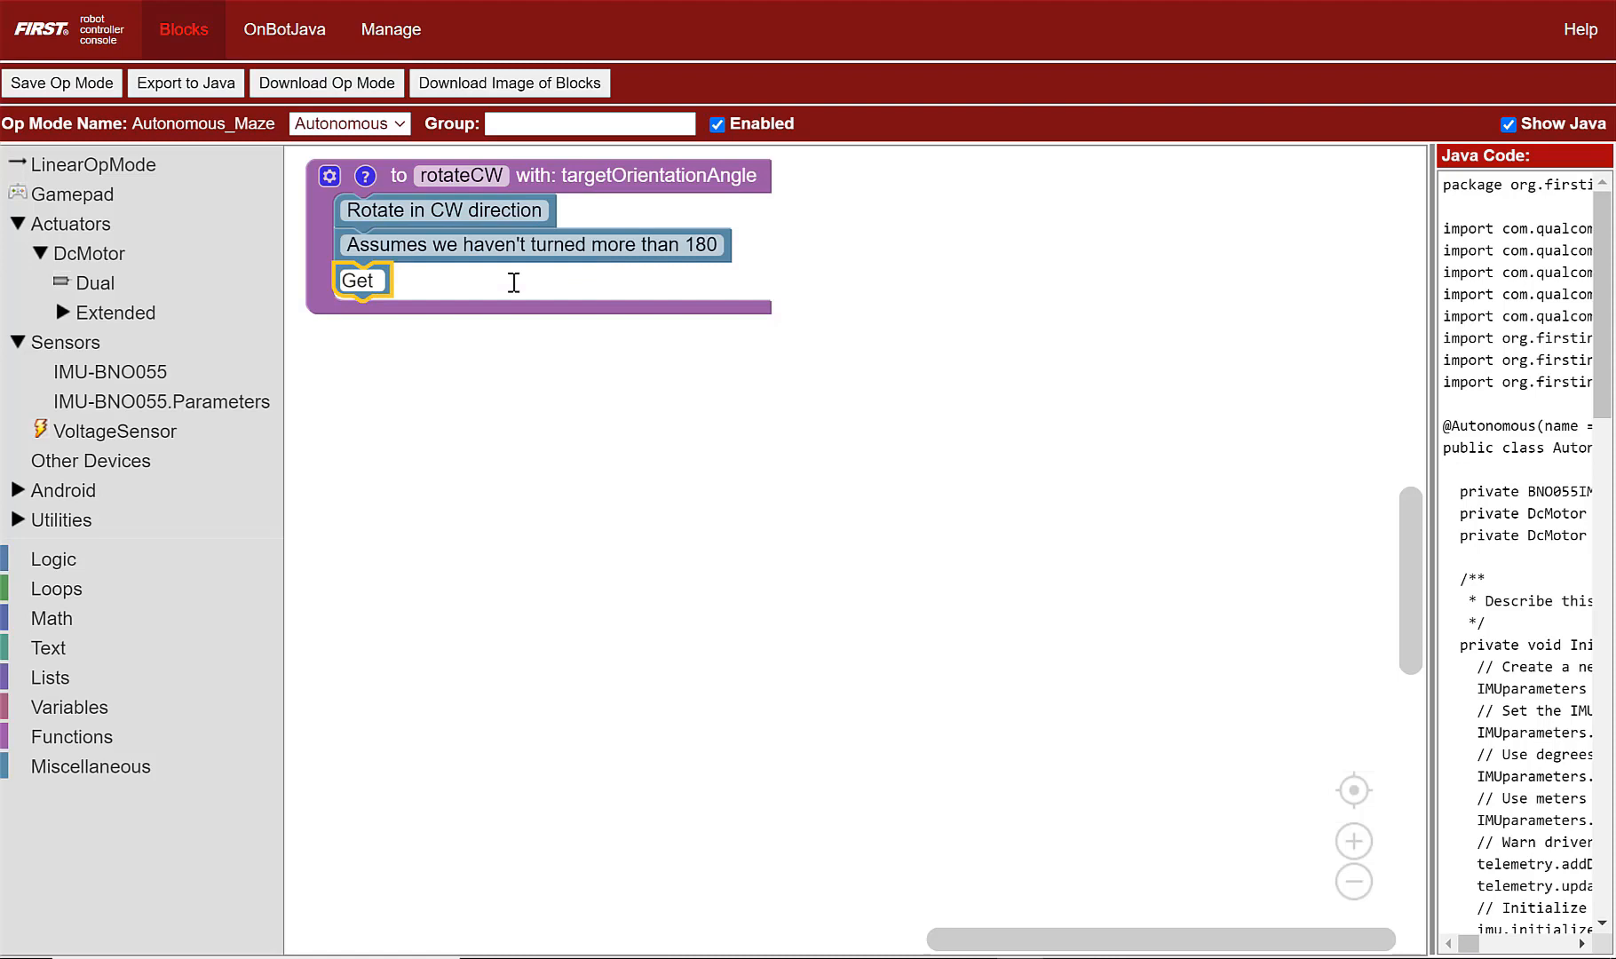
type("initial orientation about Z axis")
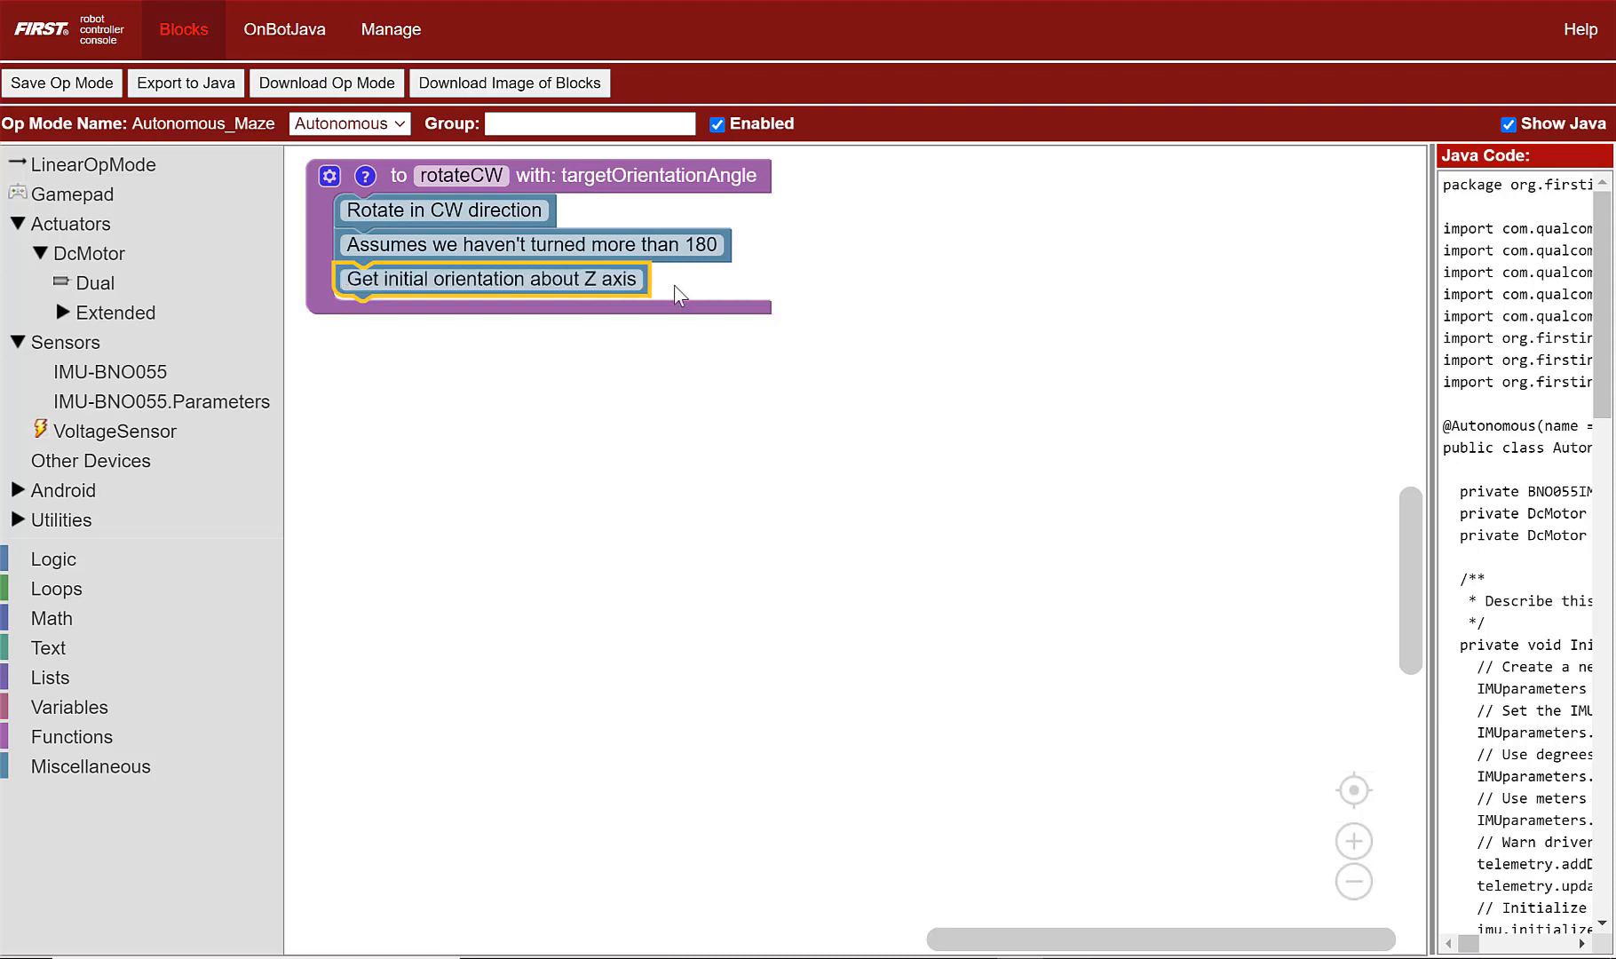
left_click(69, 707)
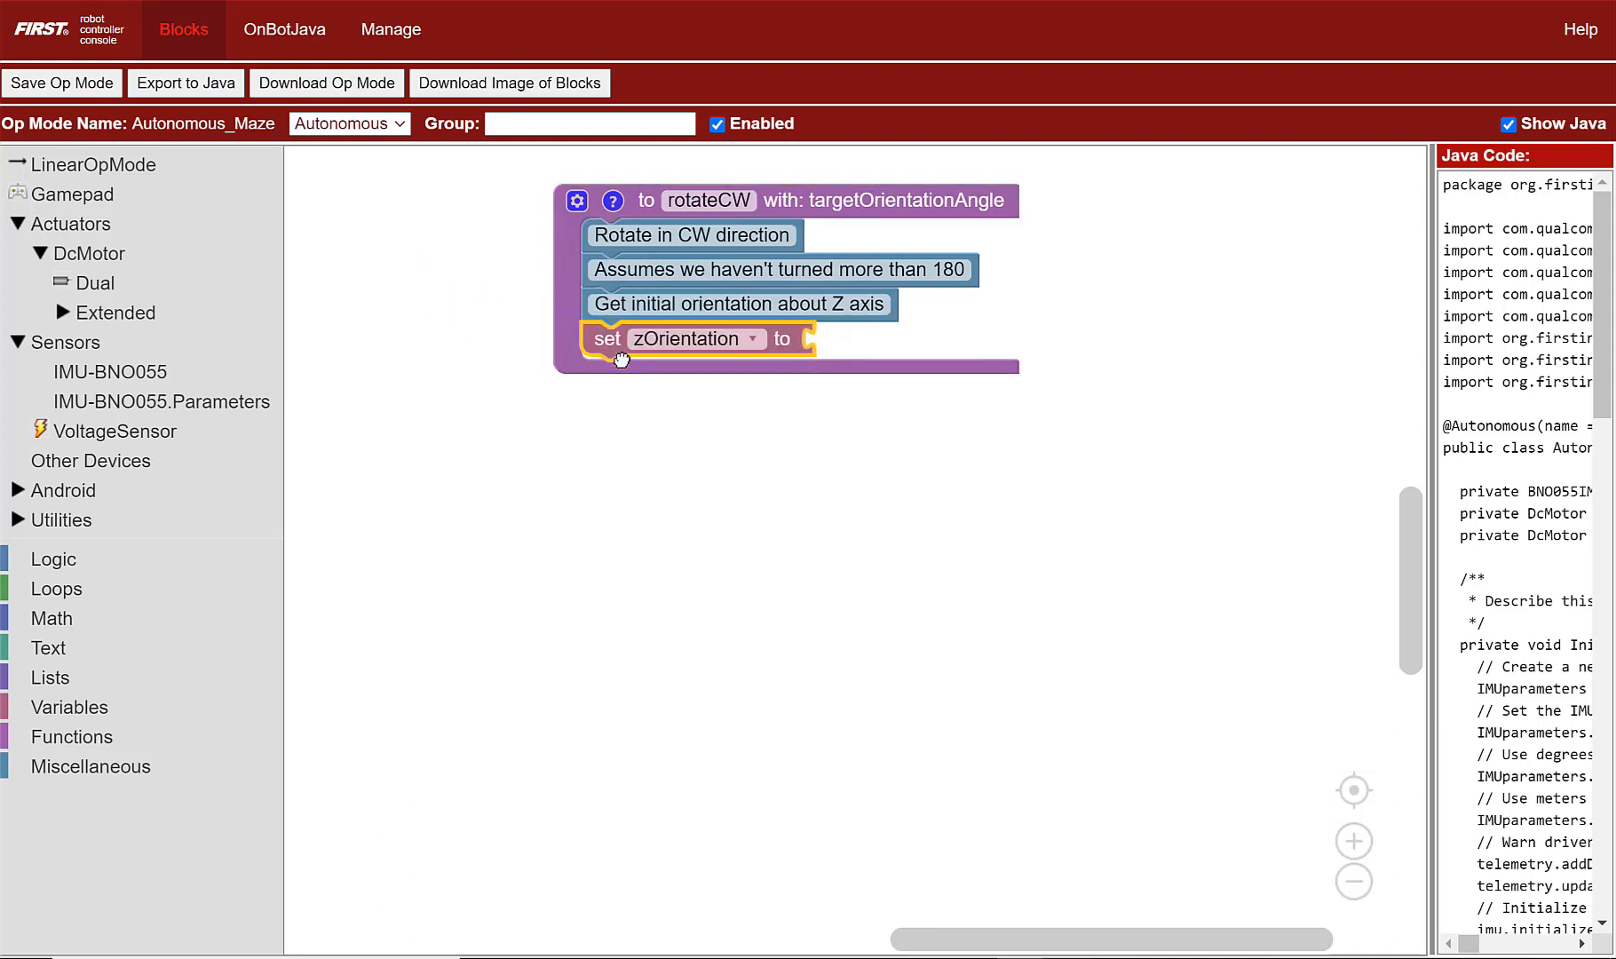
mouse_move(341, 463)
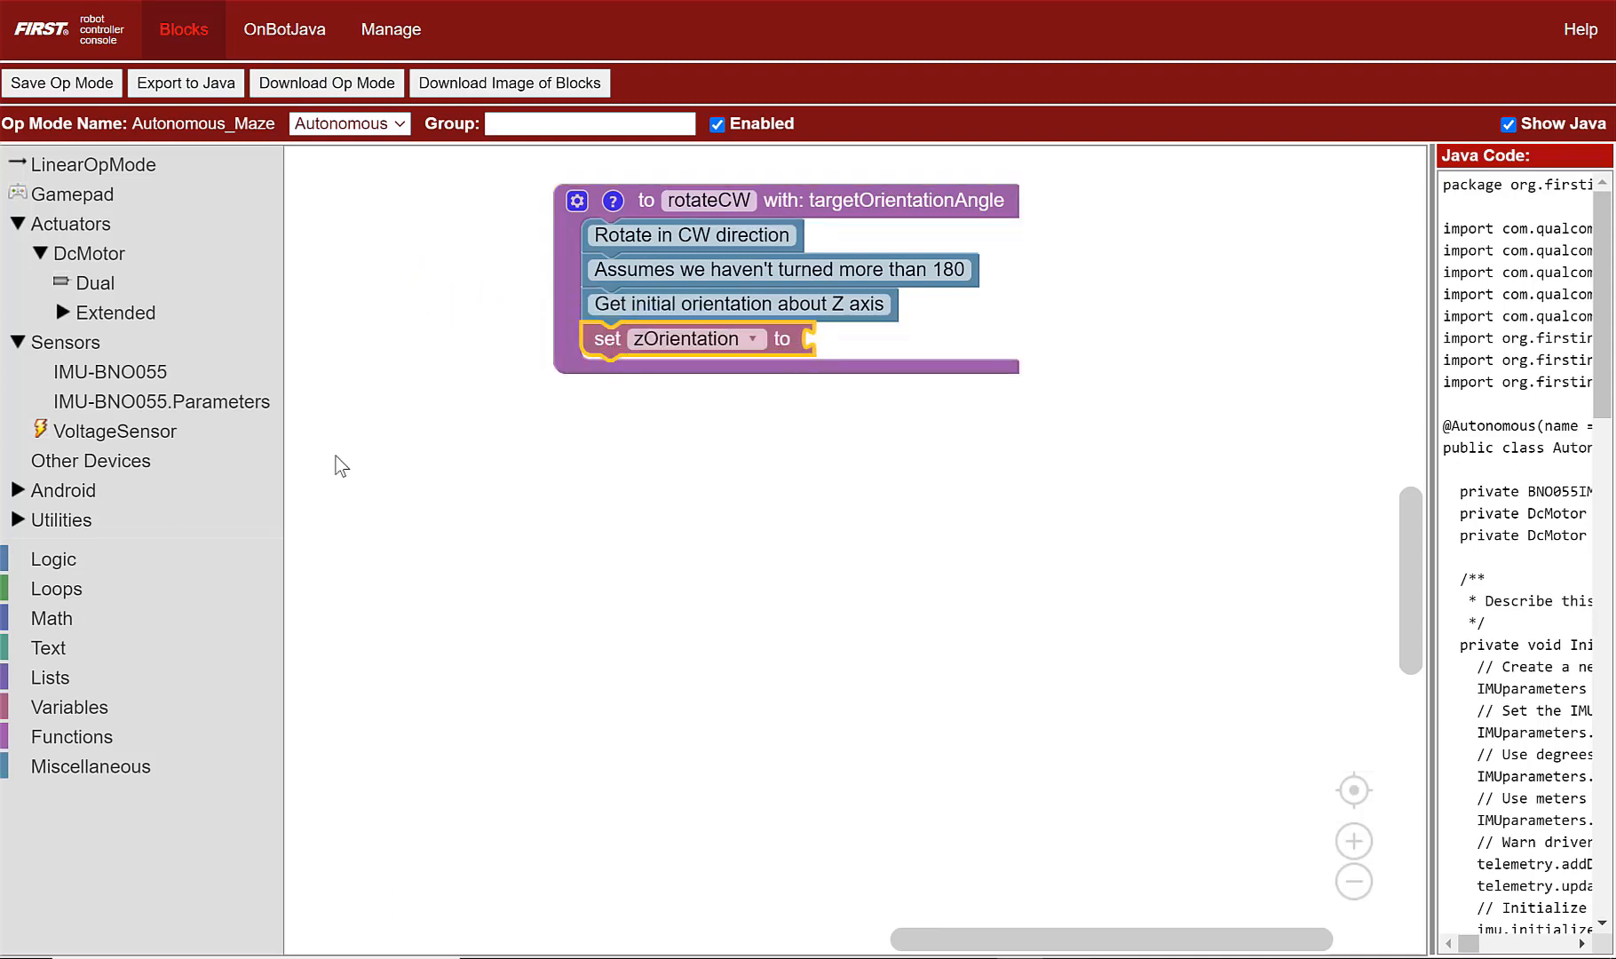
Set zOrientation to getZAxisOrientation, then comment: set power so robot rotates in CW direction
left_click(69, 737)
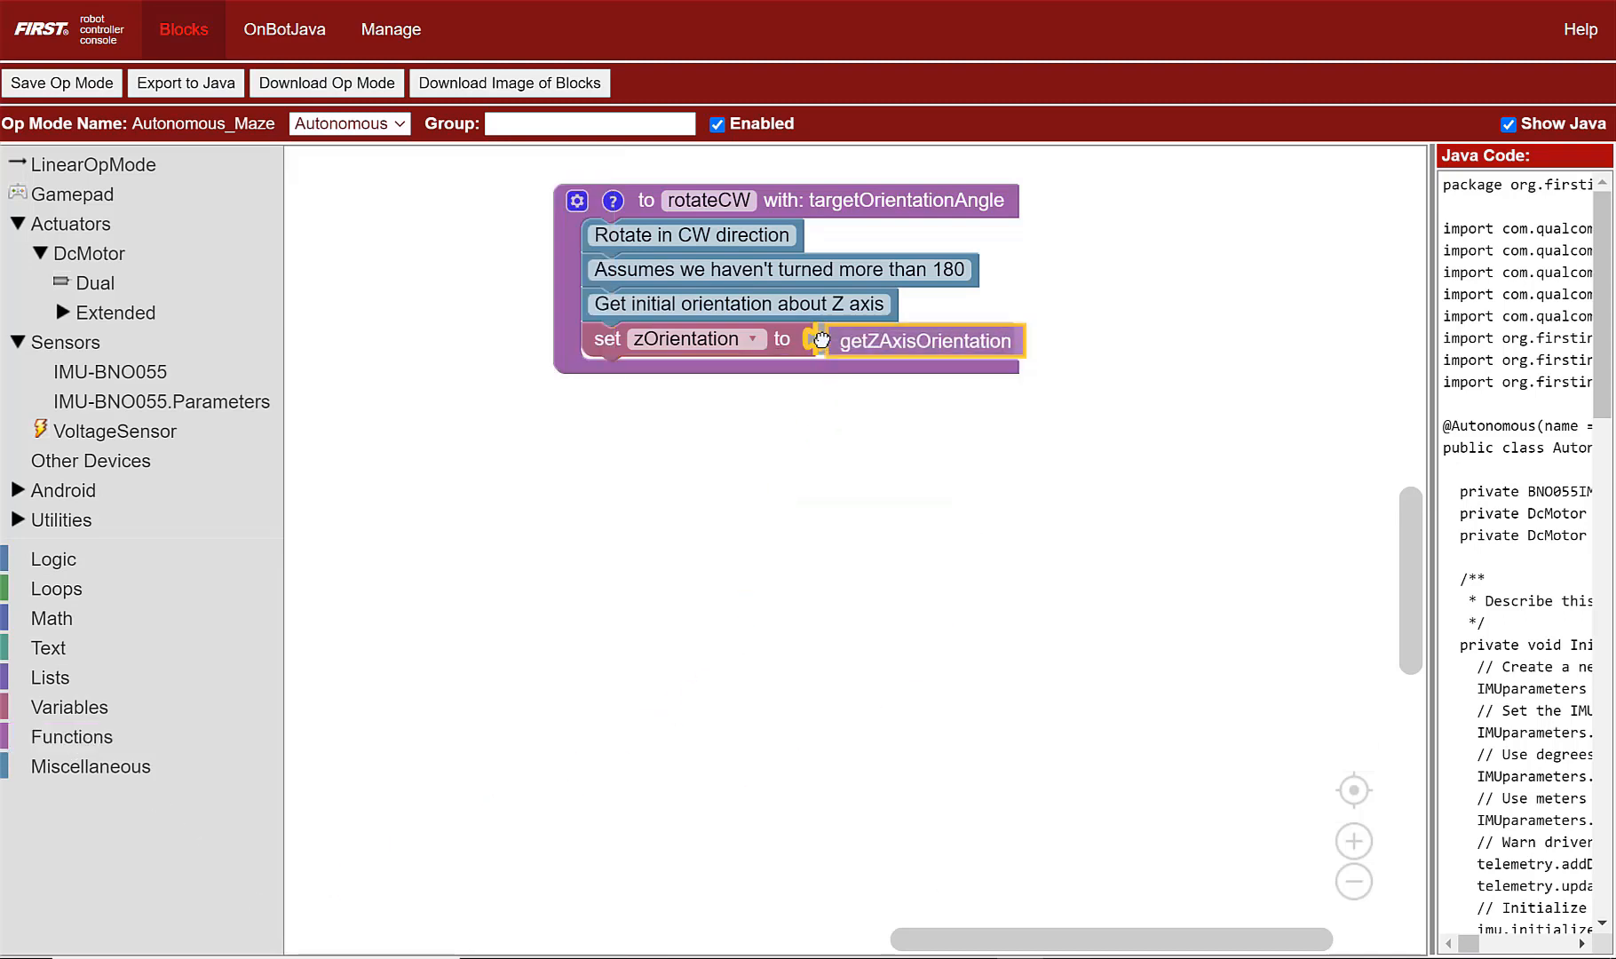
left_click(91, 767)
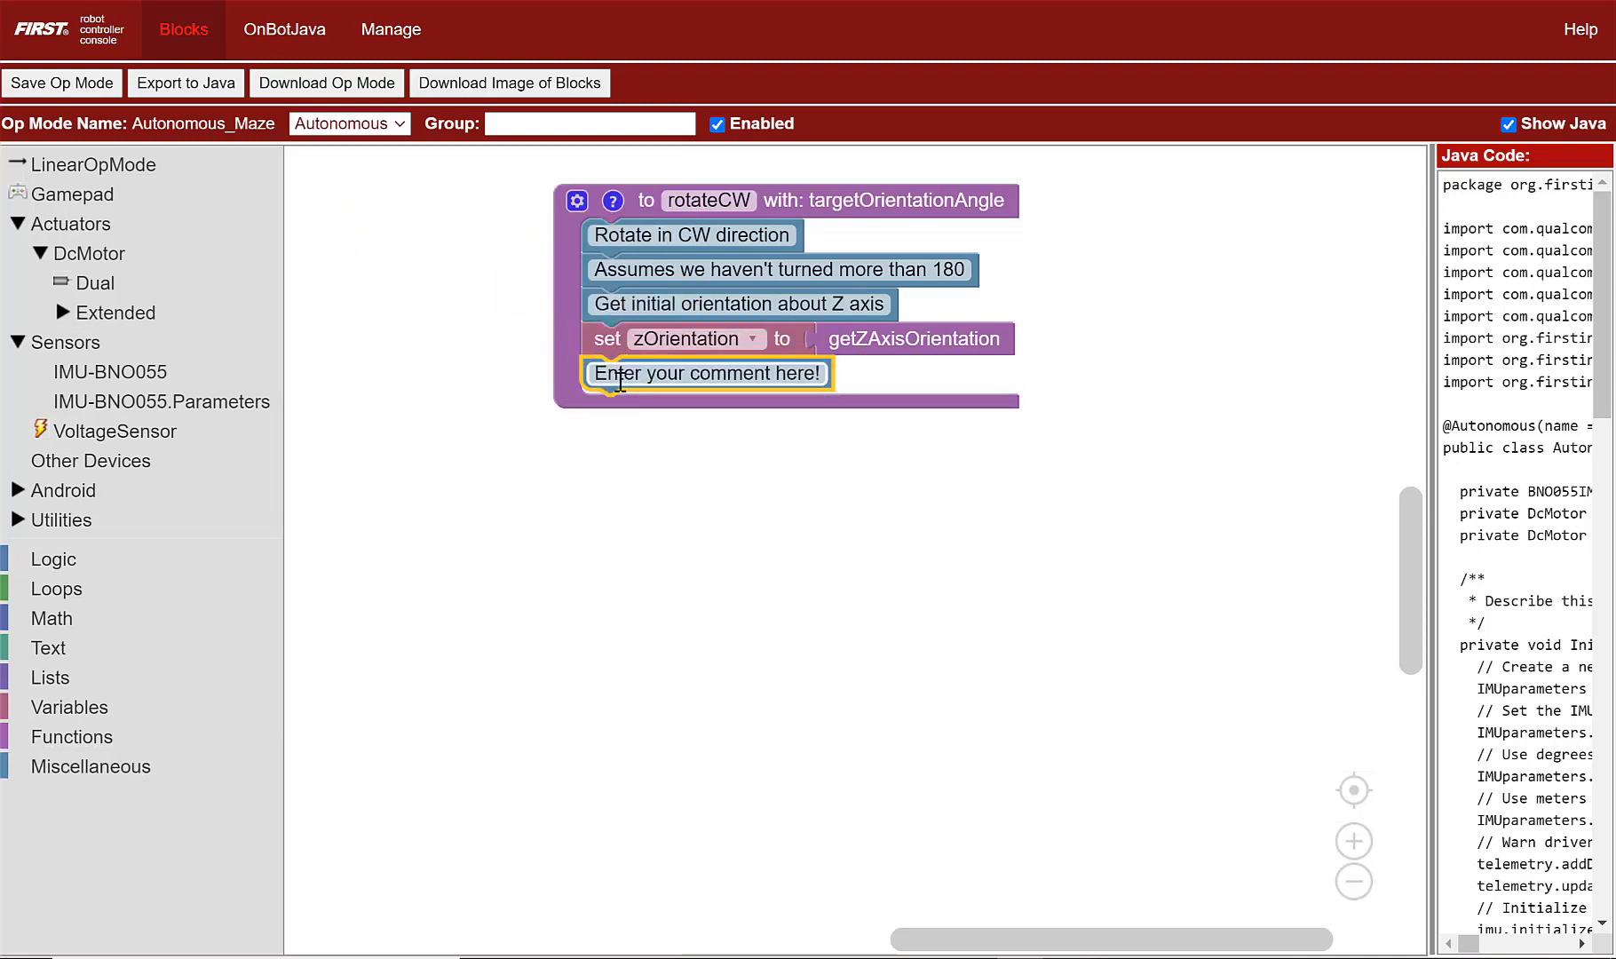
type("Setpower so robot rotates in")
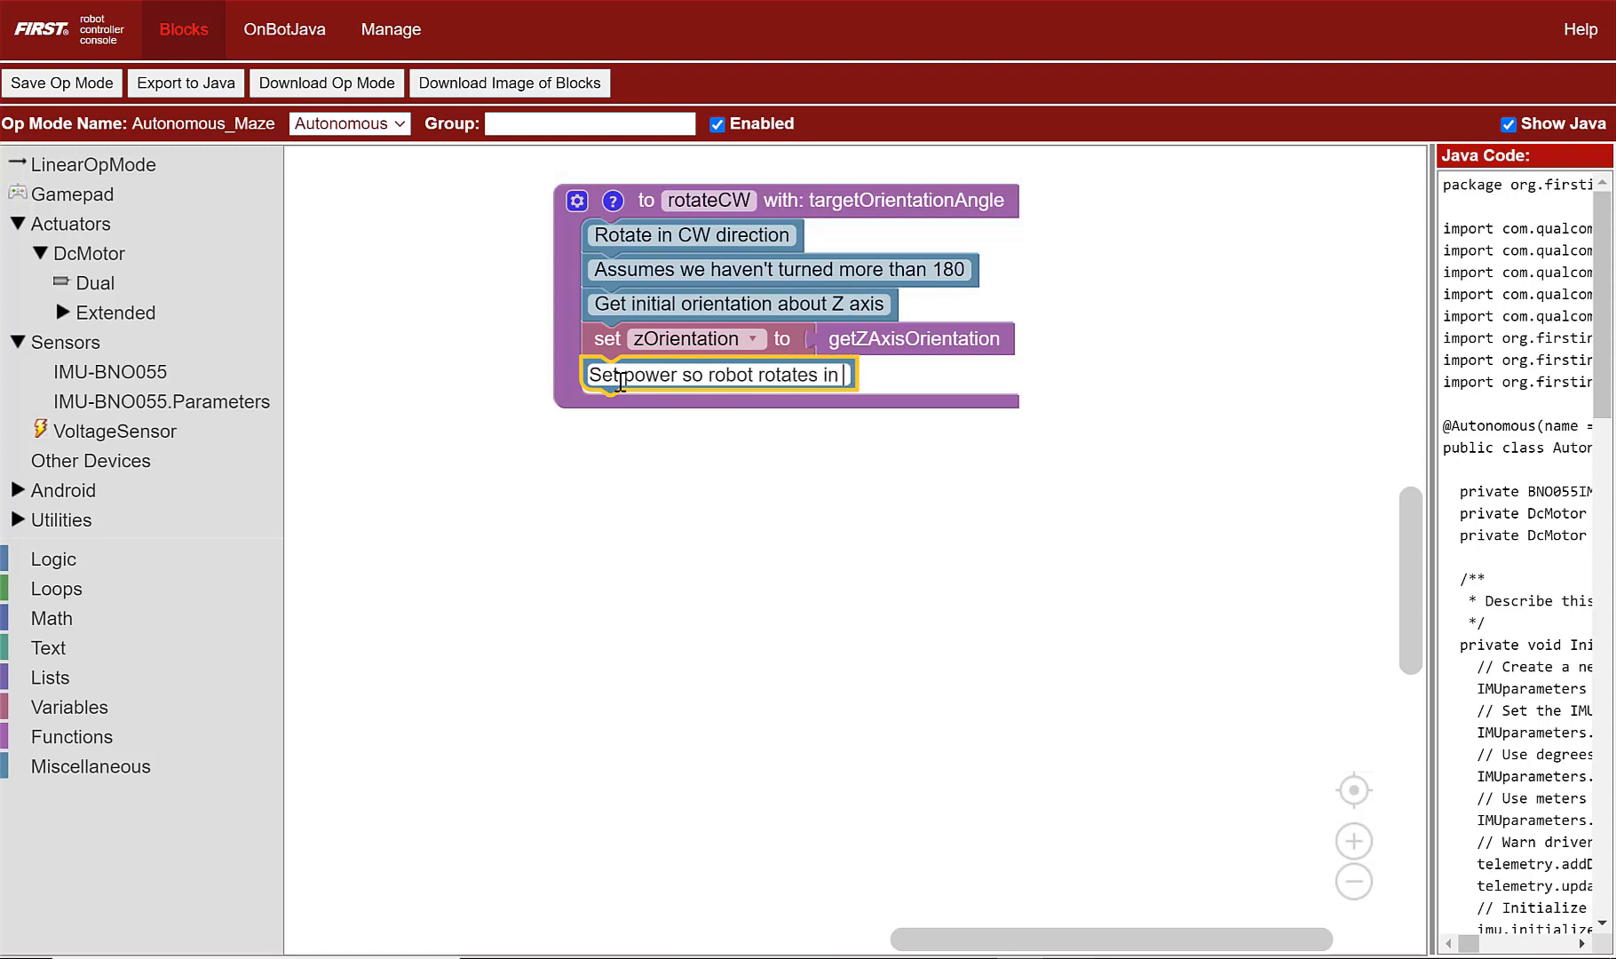
type("CW direction")
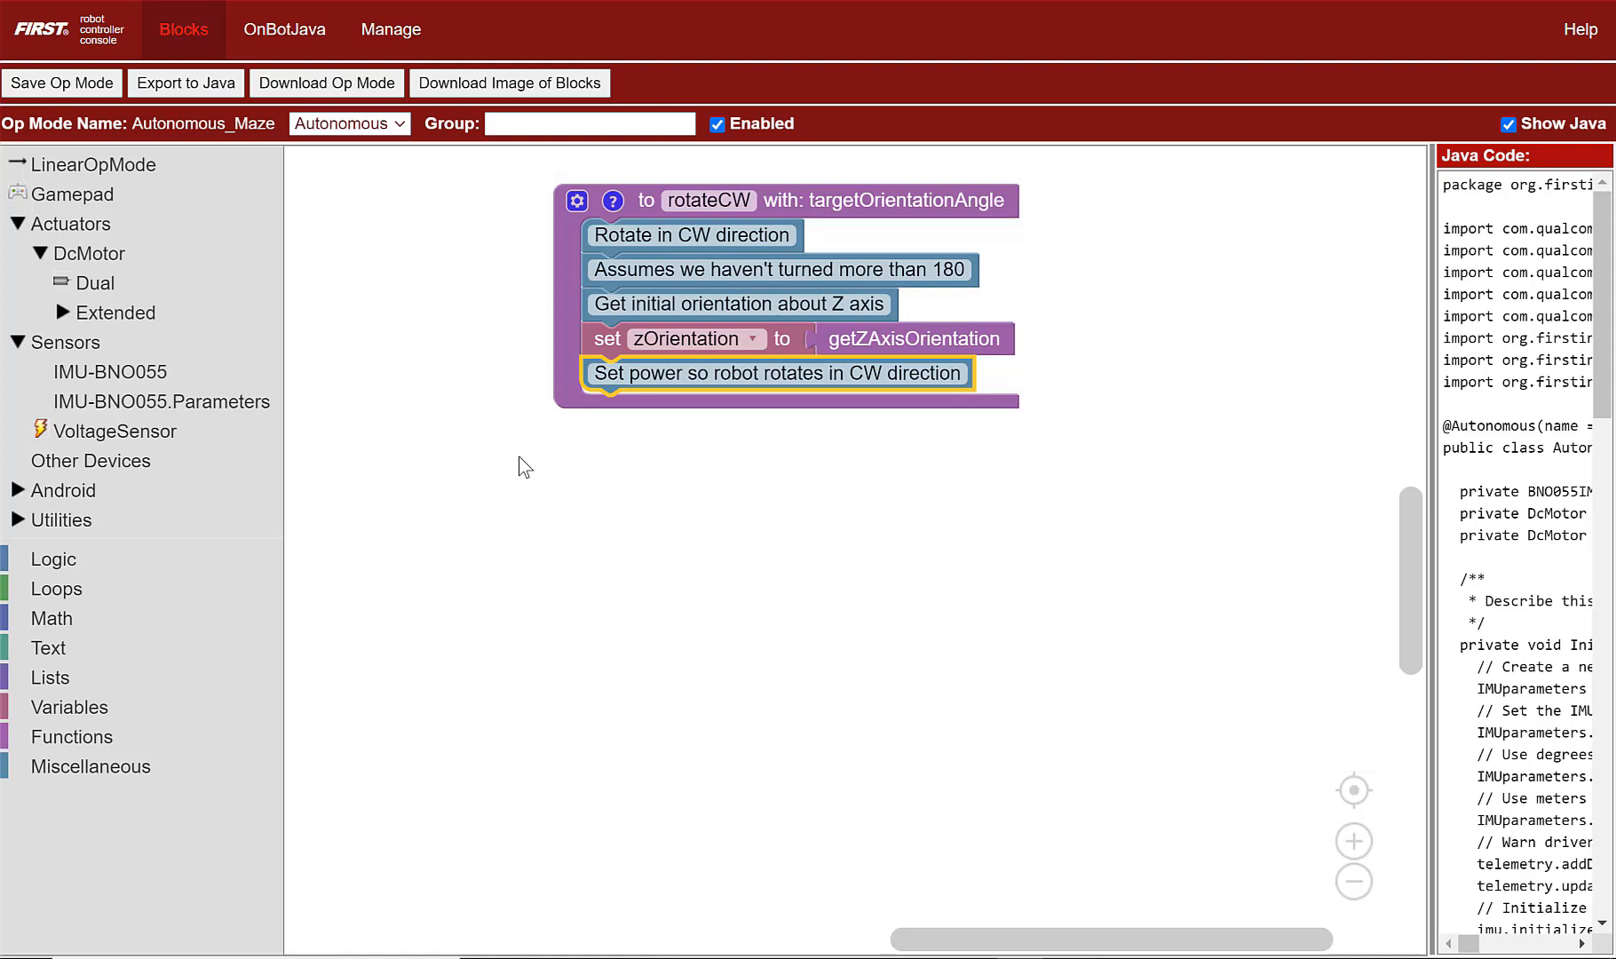
mouse_move(56, 348)
type("0.2")
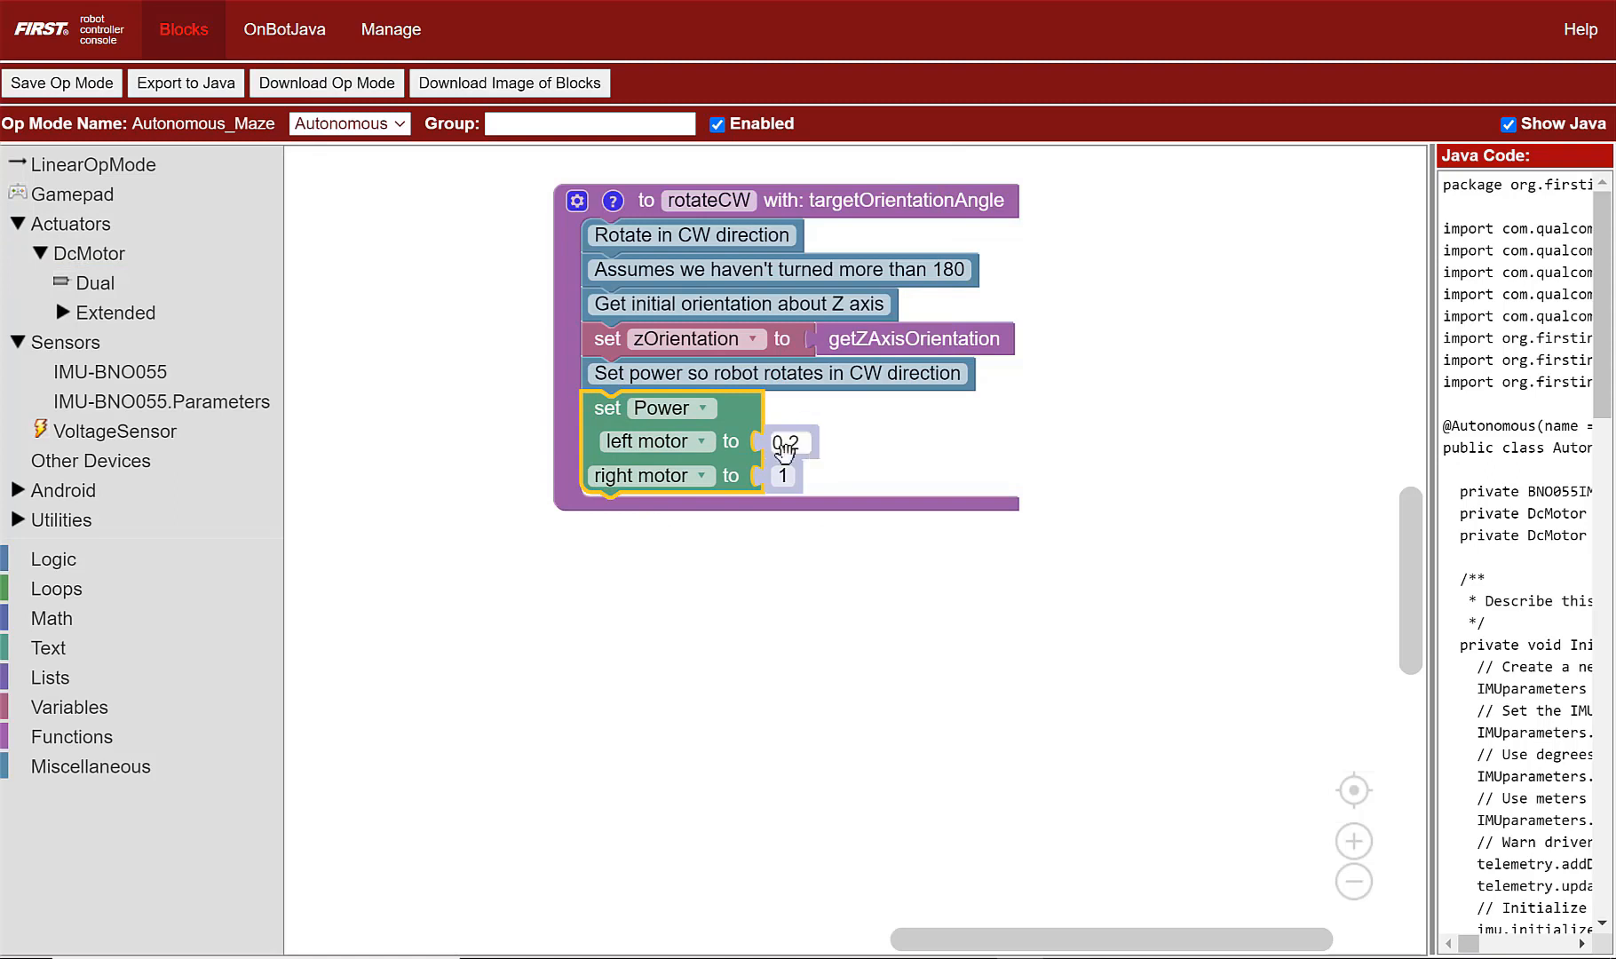
Set dual motor power to 0.2 and -0.2, then comment: loop until we reach target orientation
type("-0.2")
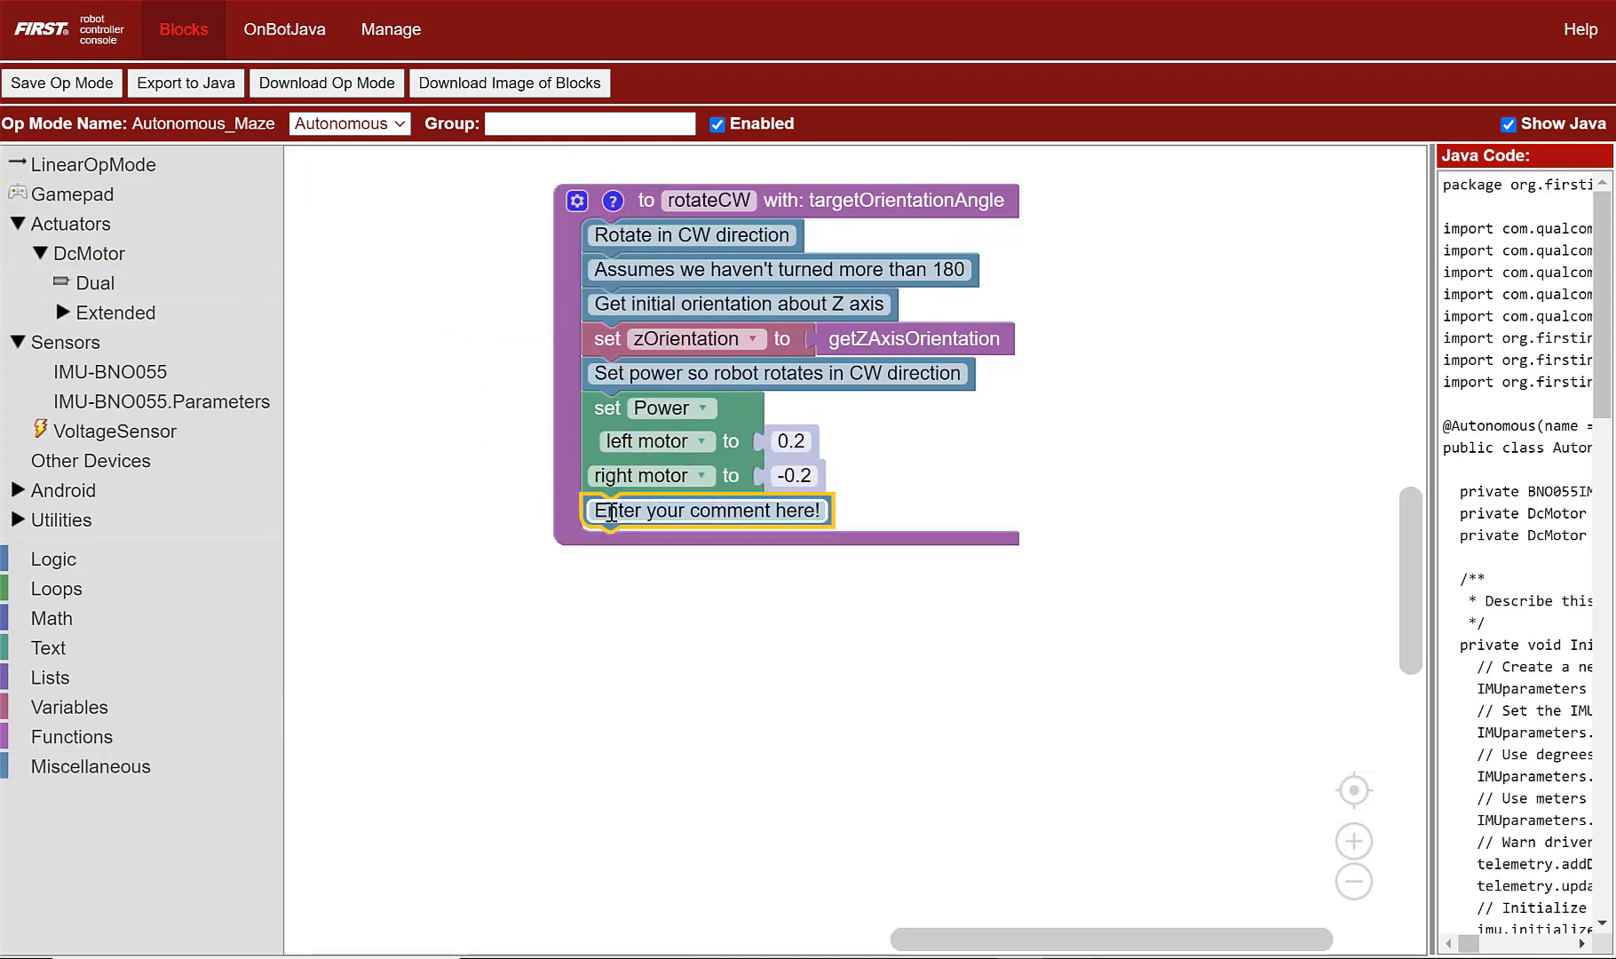
type("Loop until we've reached the target")
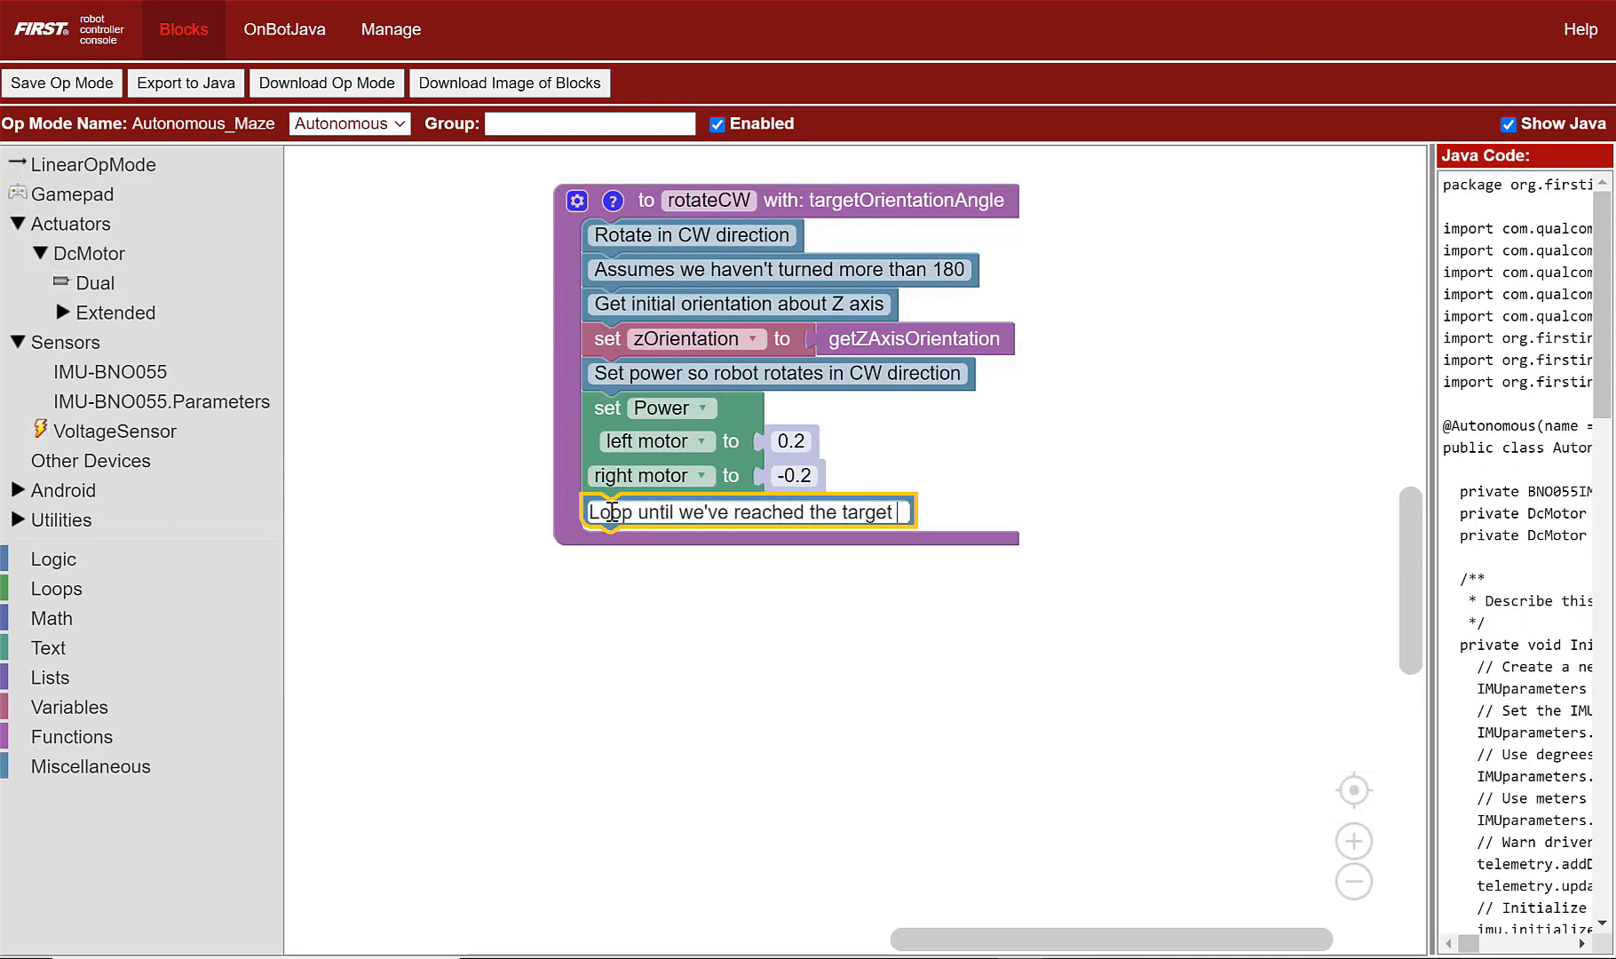
type("orientation")
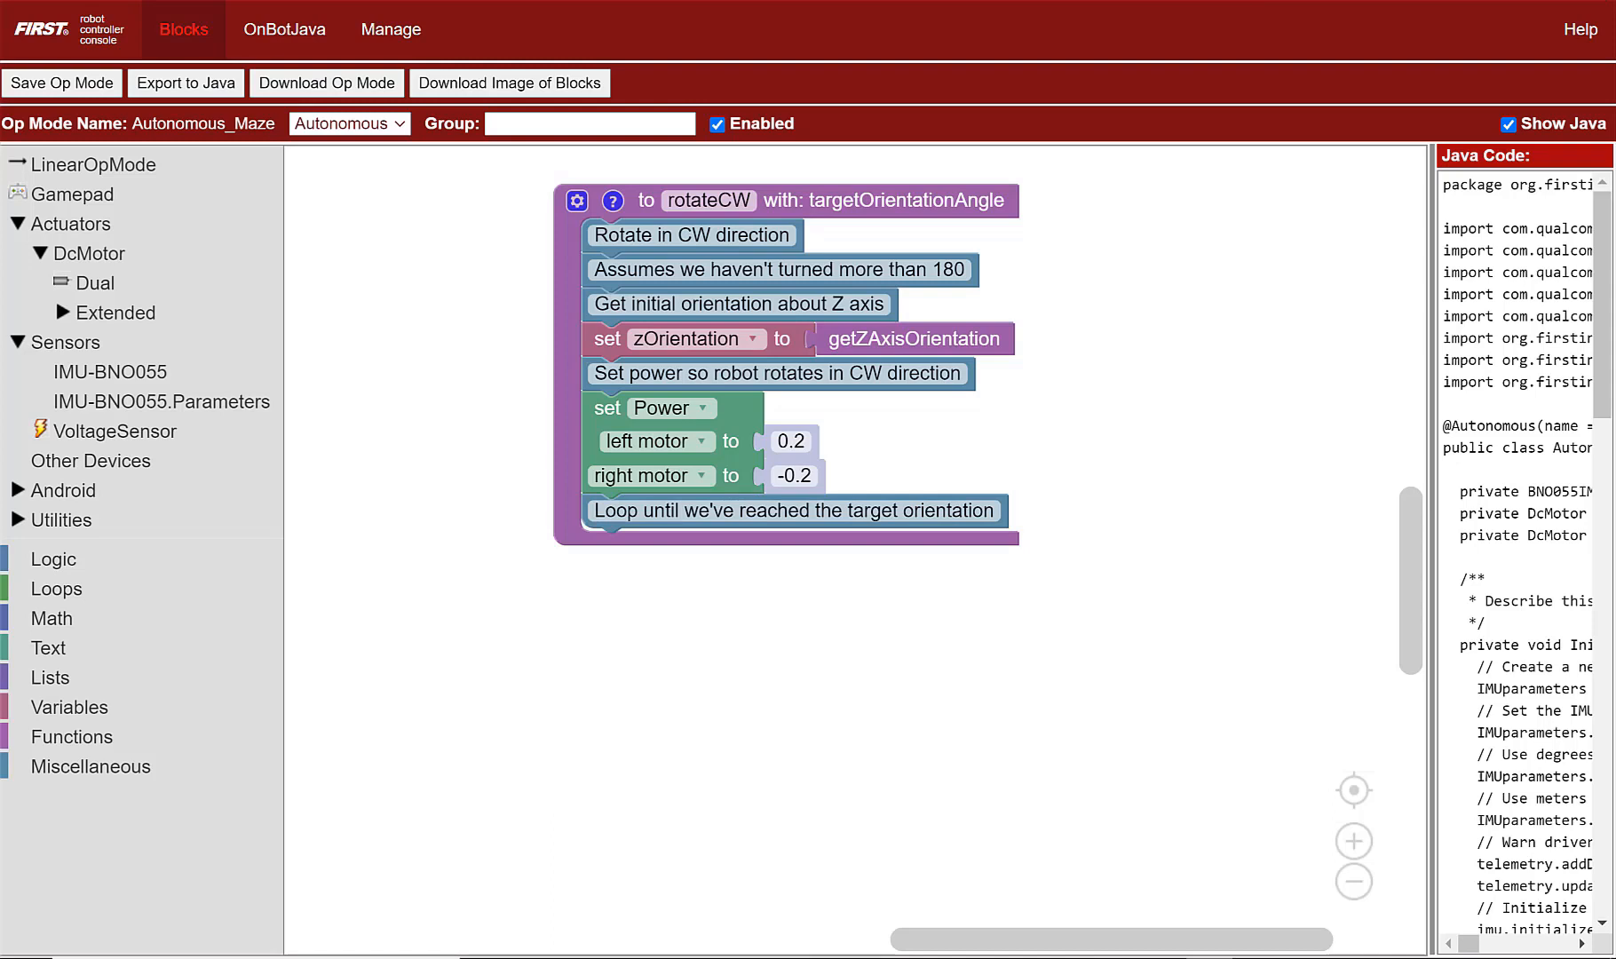
mouse_move(1360, 94)
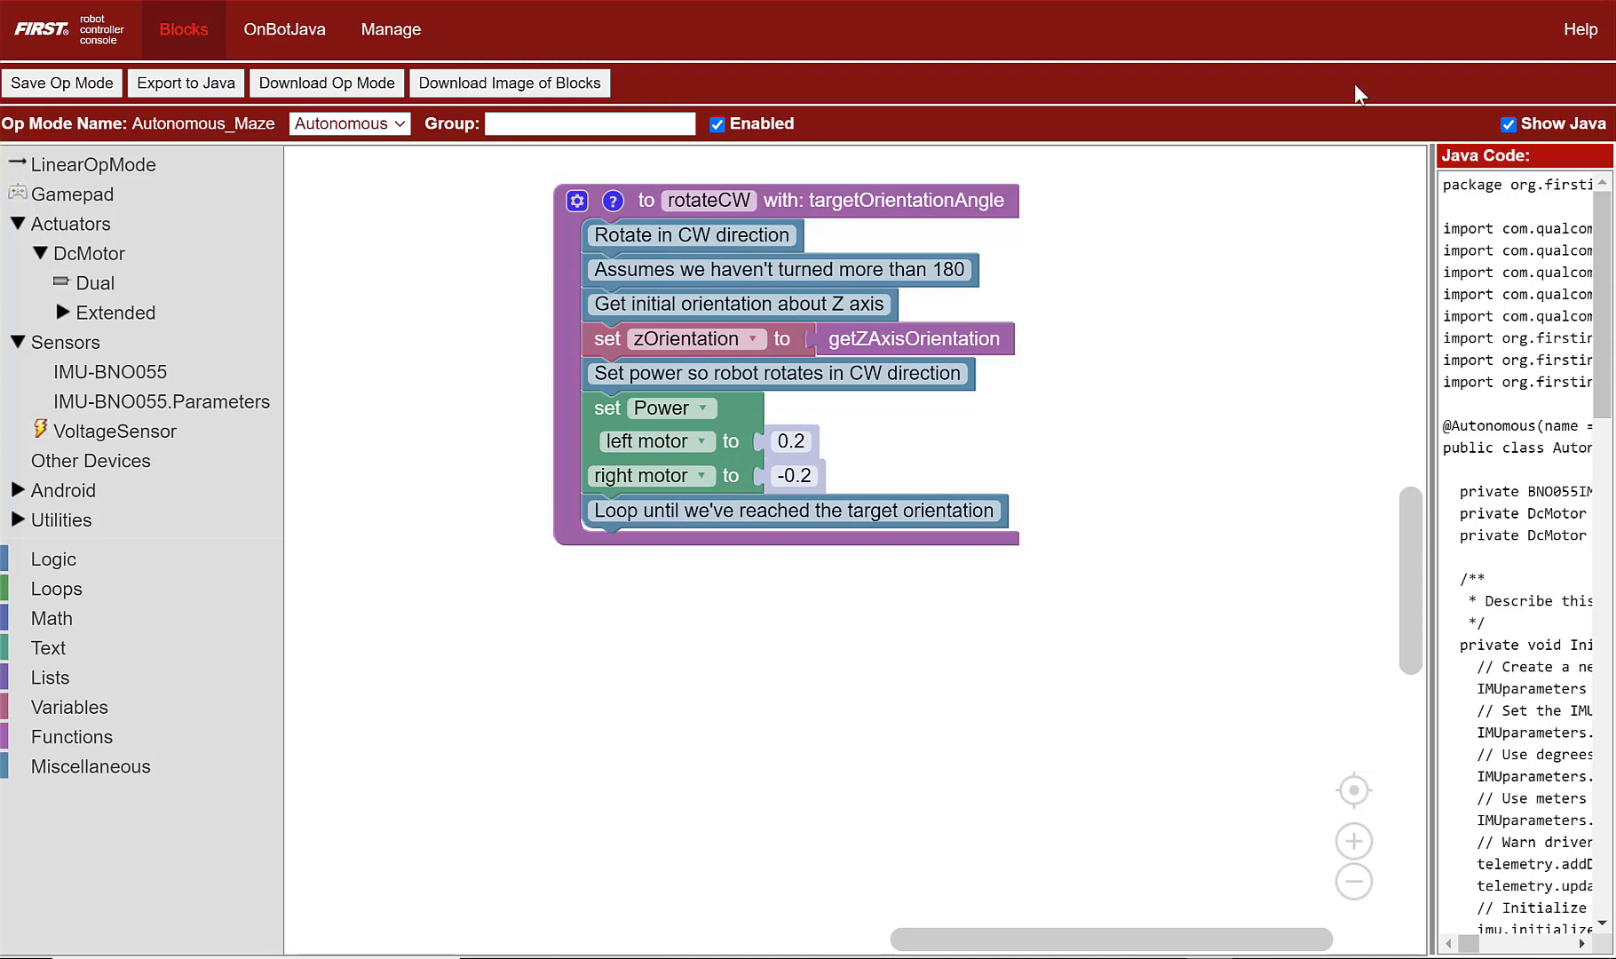
mouse_move(119, 561)
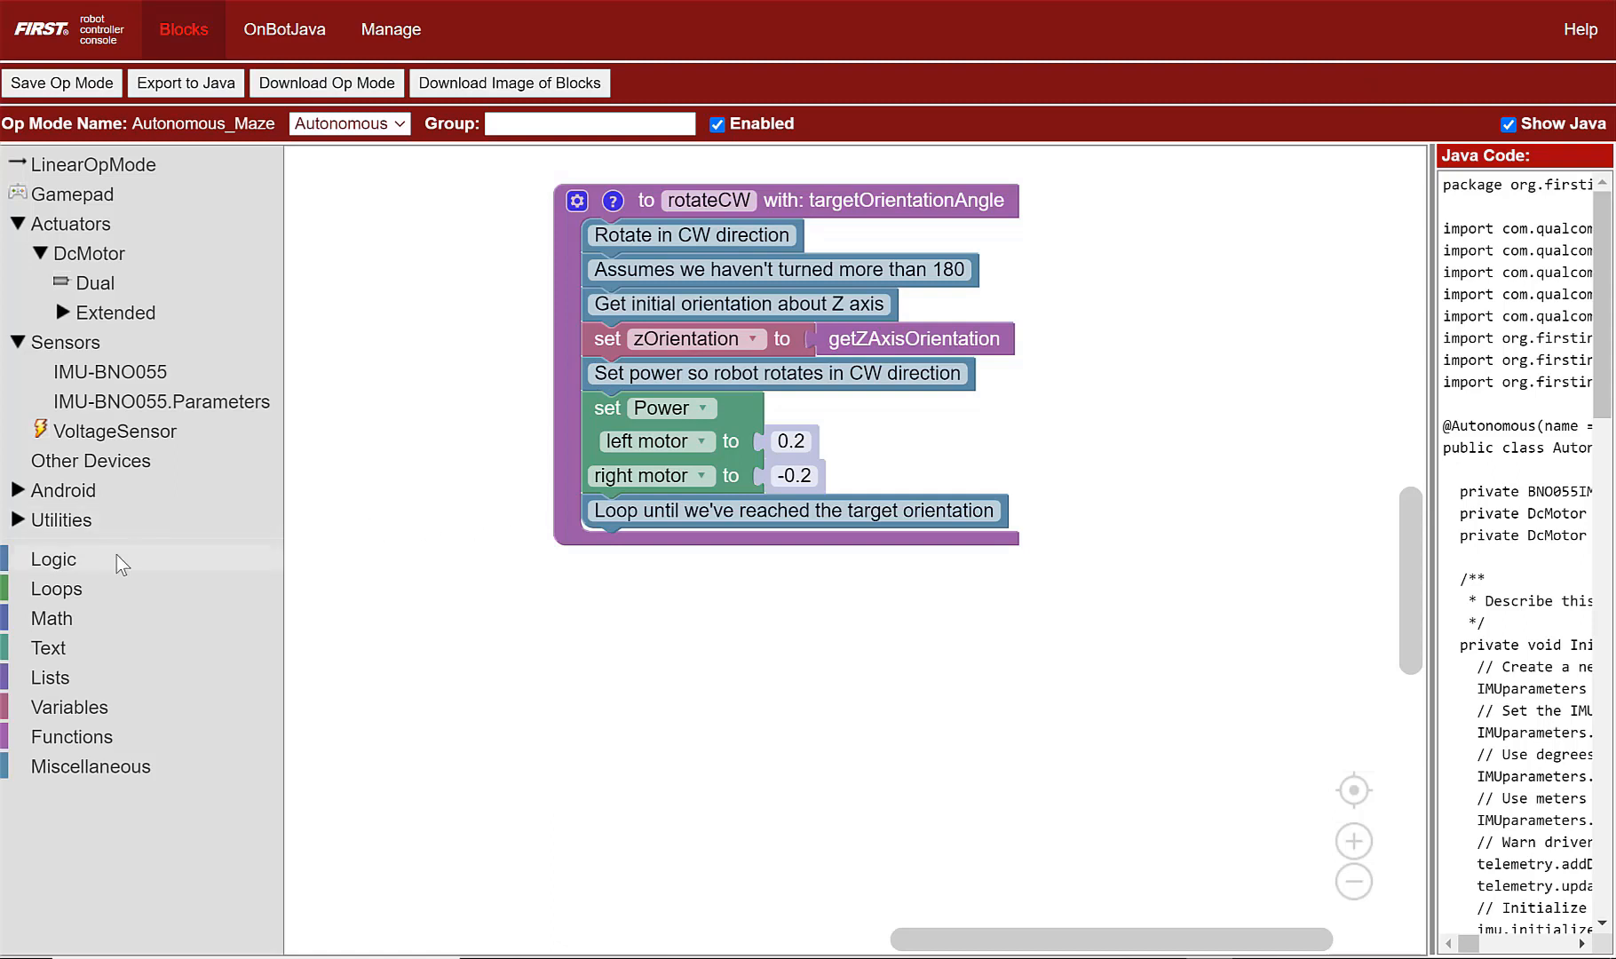
Add a repeat-while loop whose condition is zOrientation > targetOrientationAngle
left_click(55, 588)
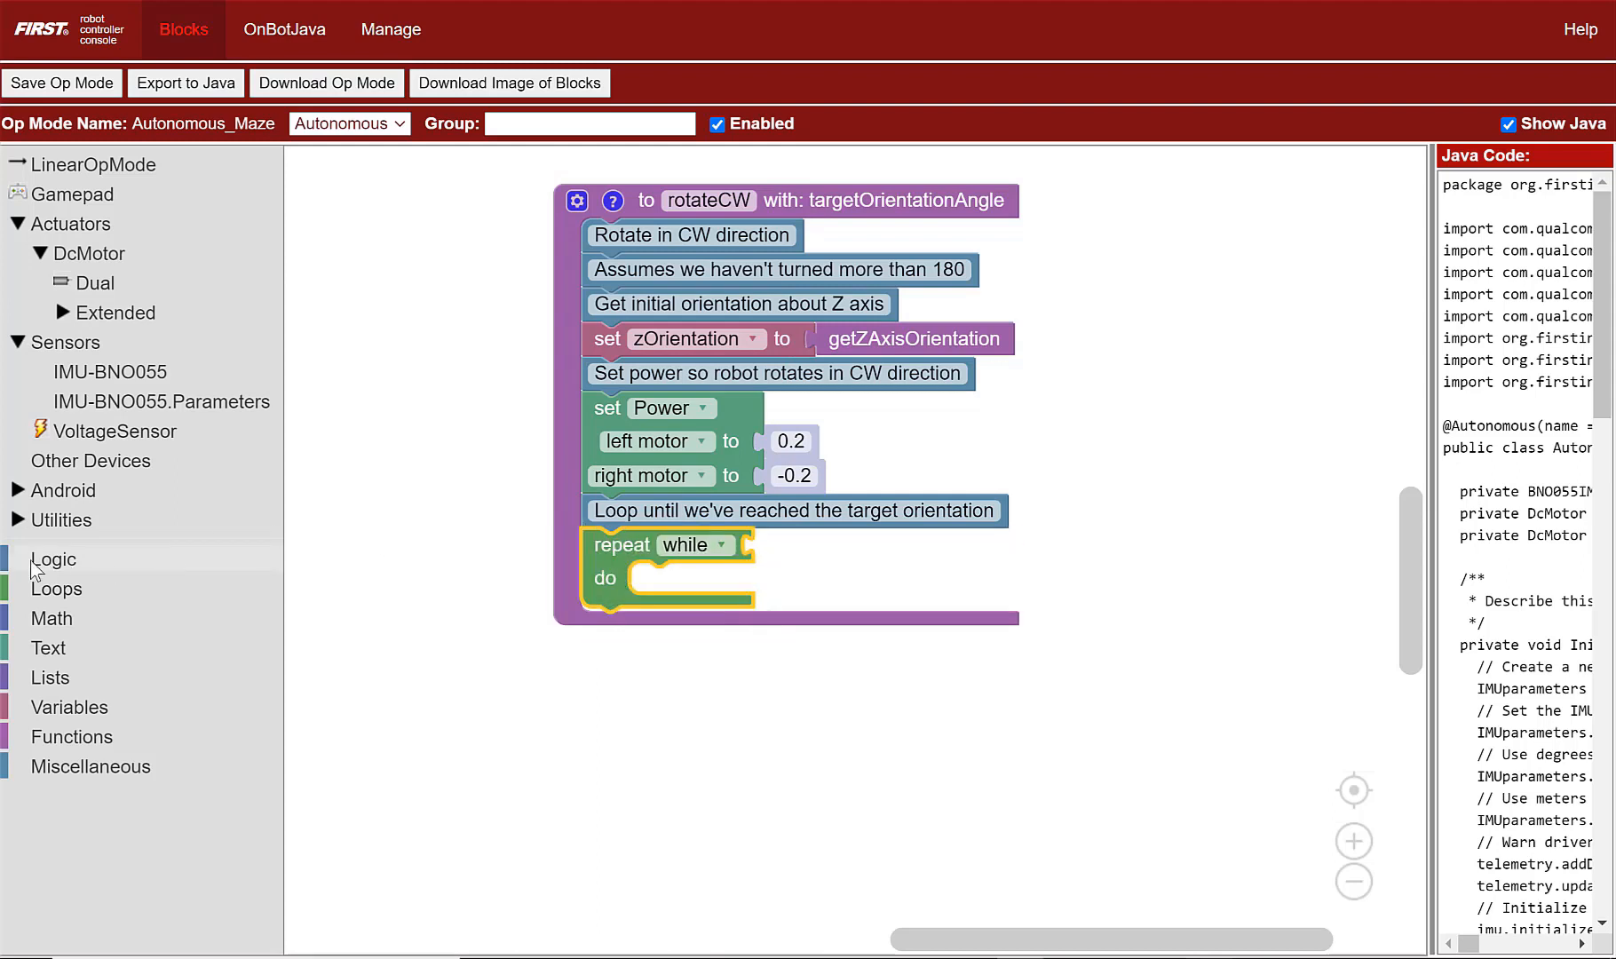
left_click(53, 557)
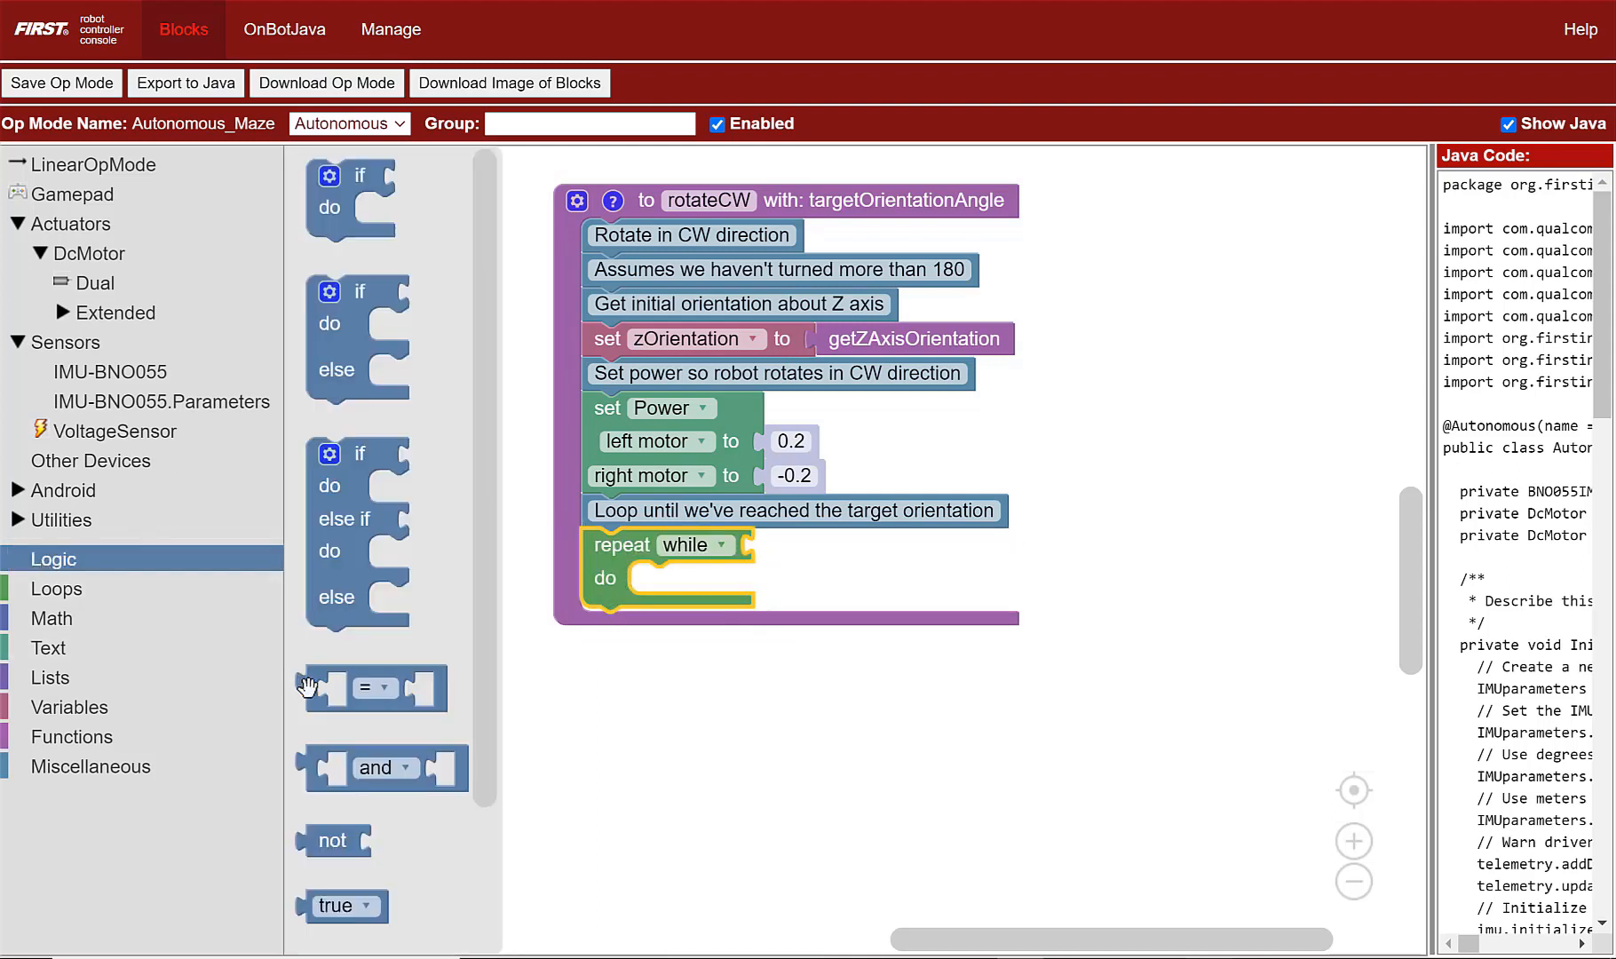
left_click_drag(373, 687, 839, 588)
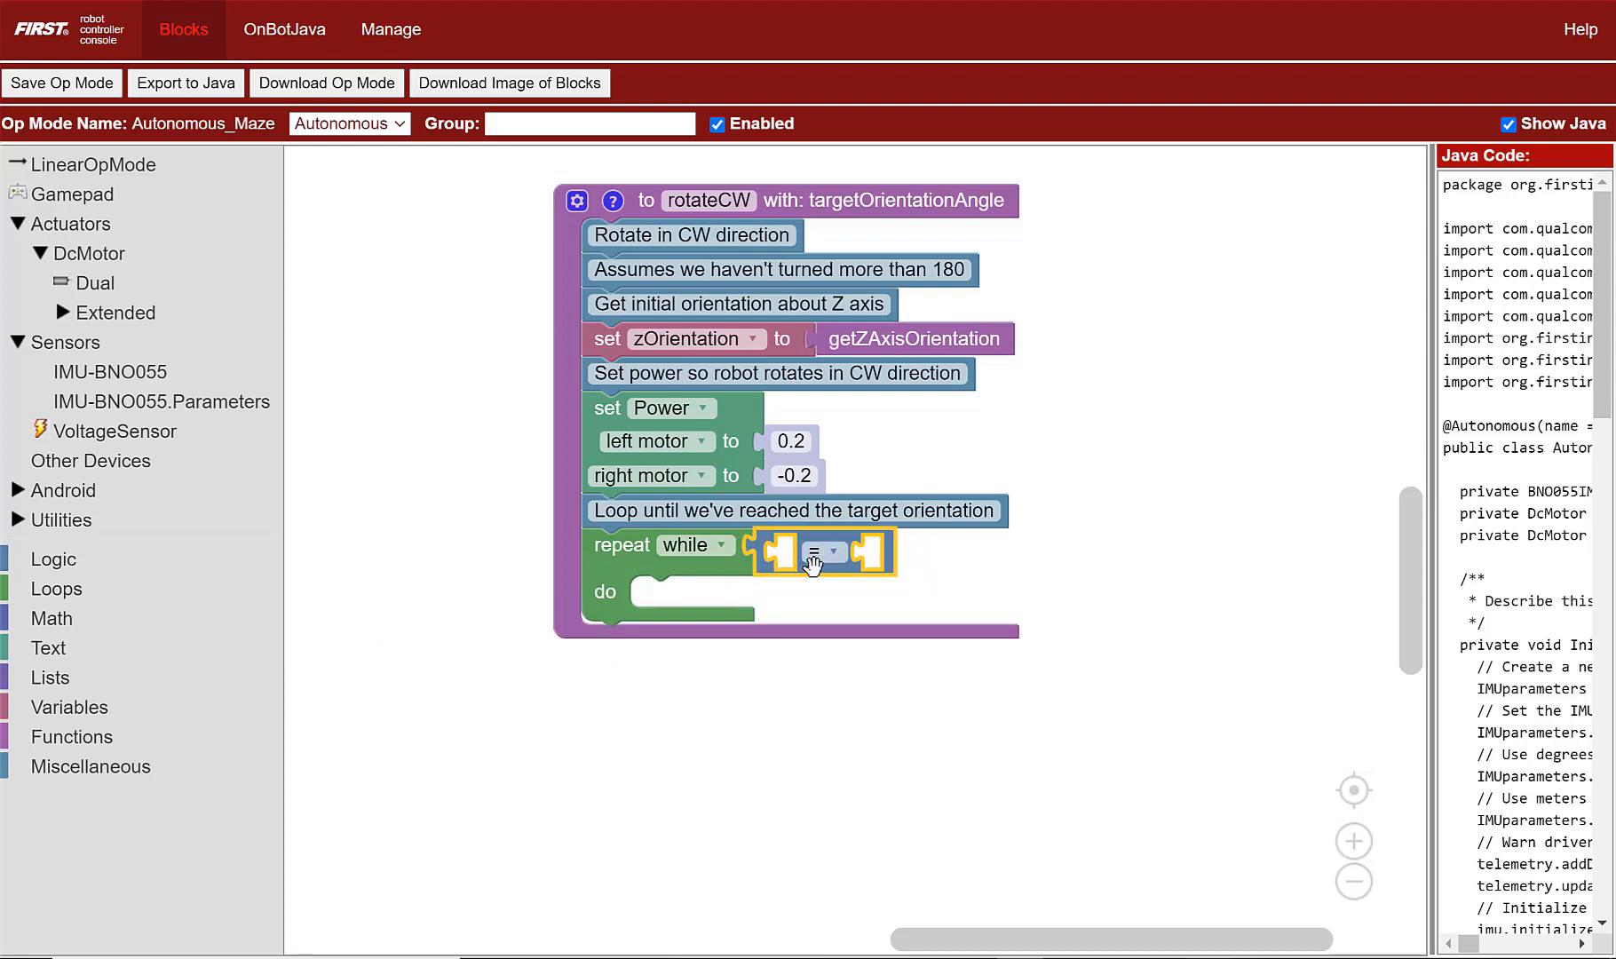
left_click(823, 549)
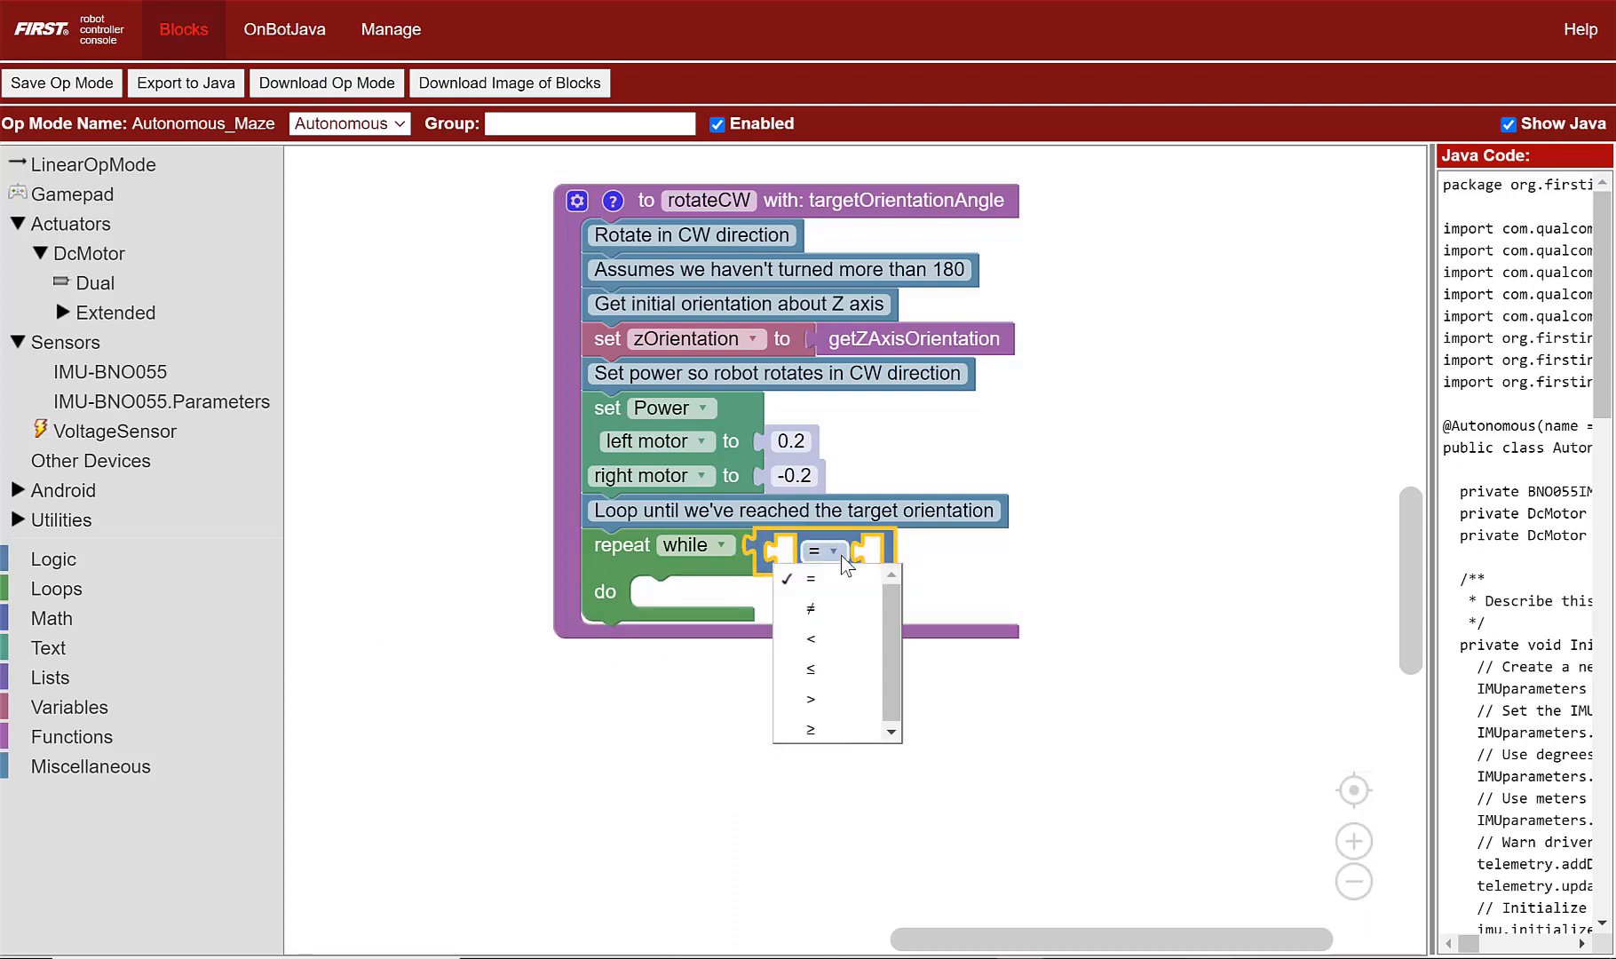
left_click(812, 698)
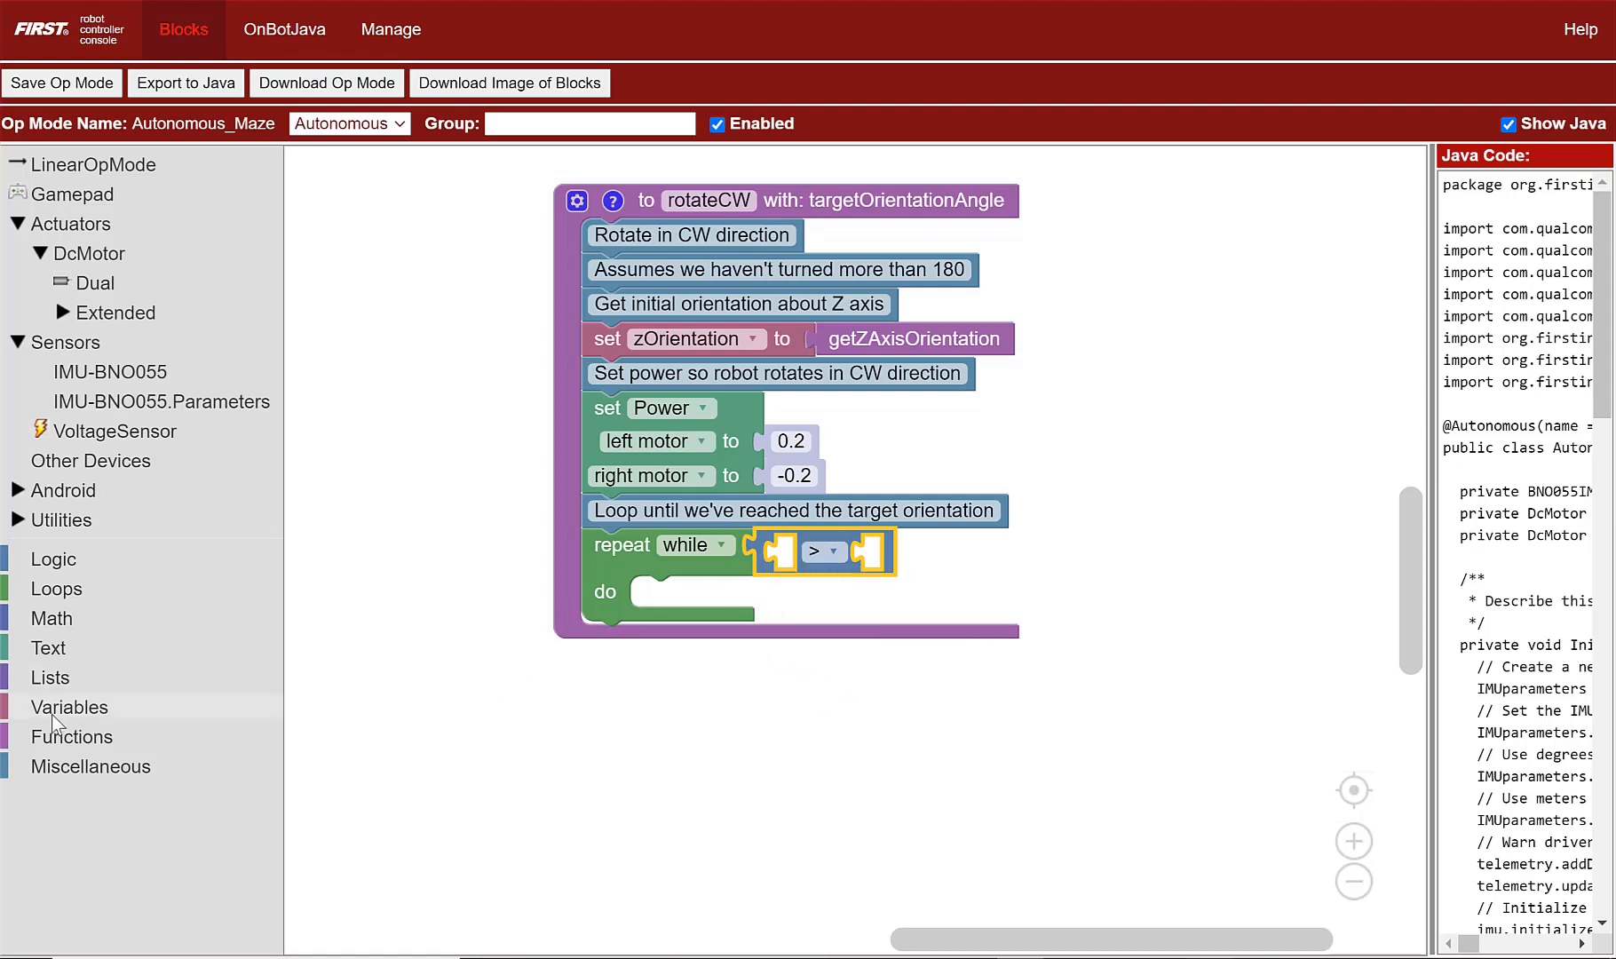
left_click(70, 706)
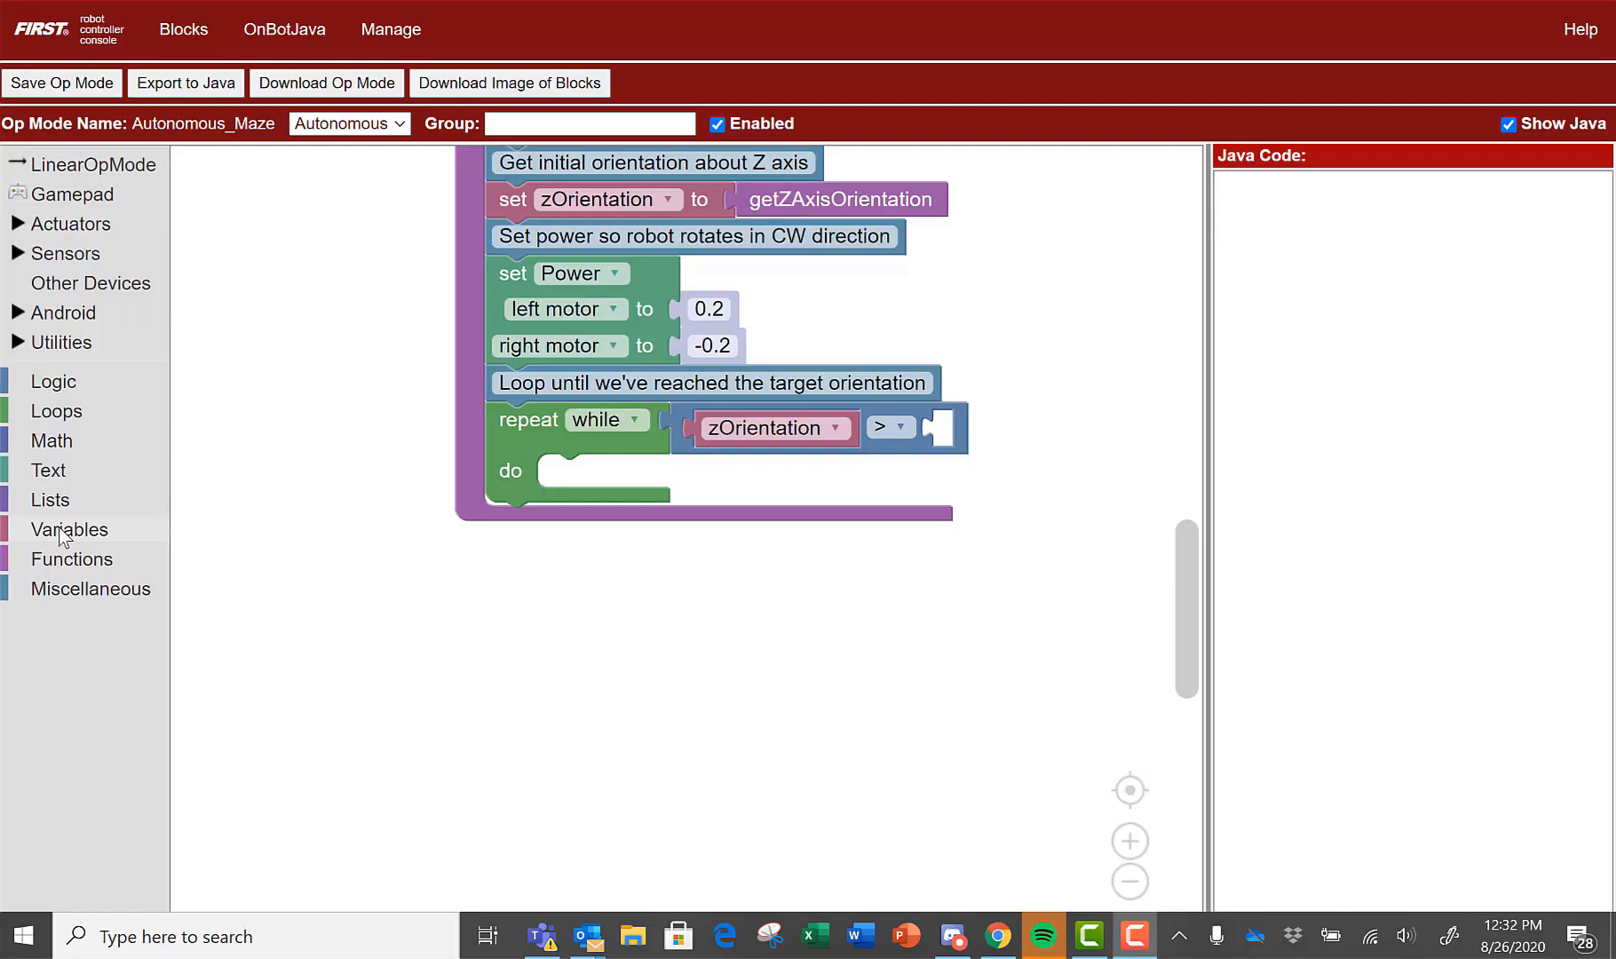
left_click(70, 529)
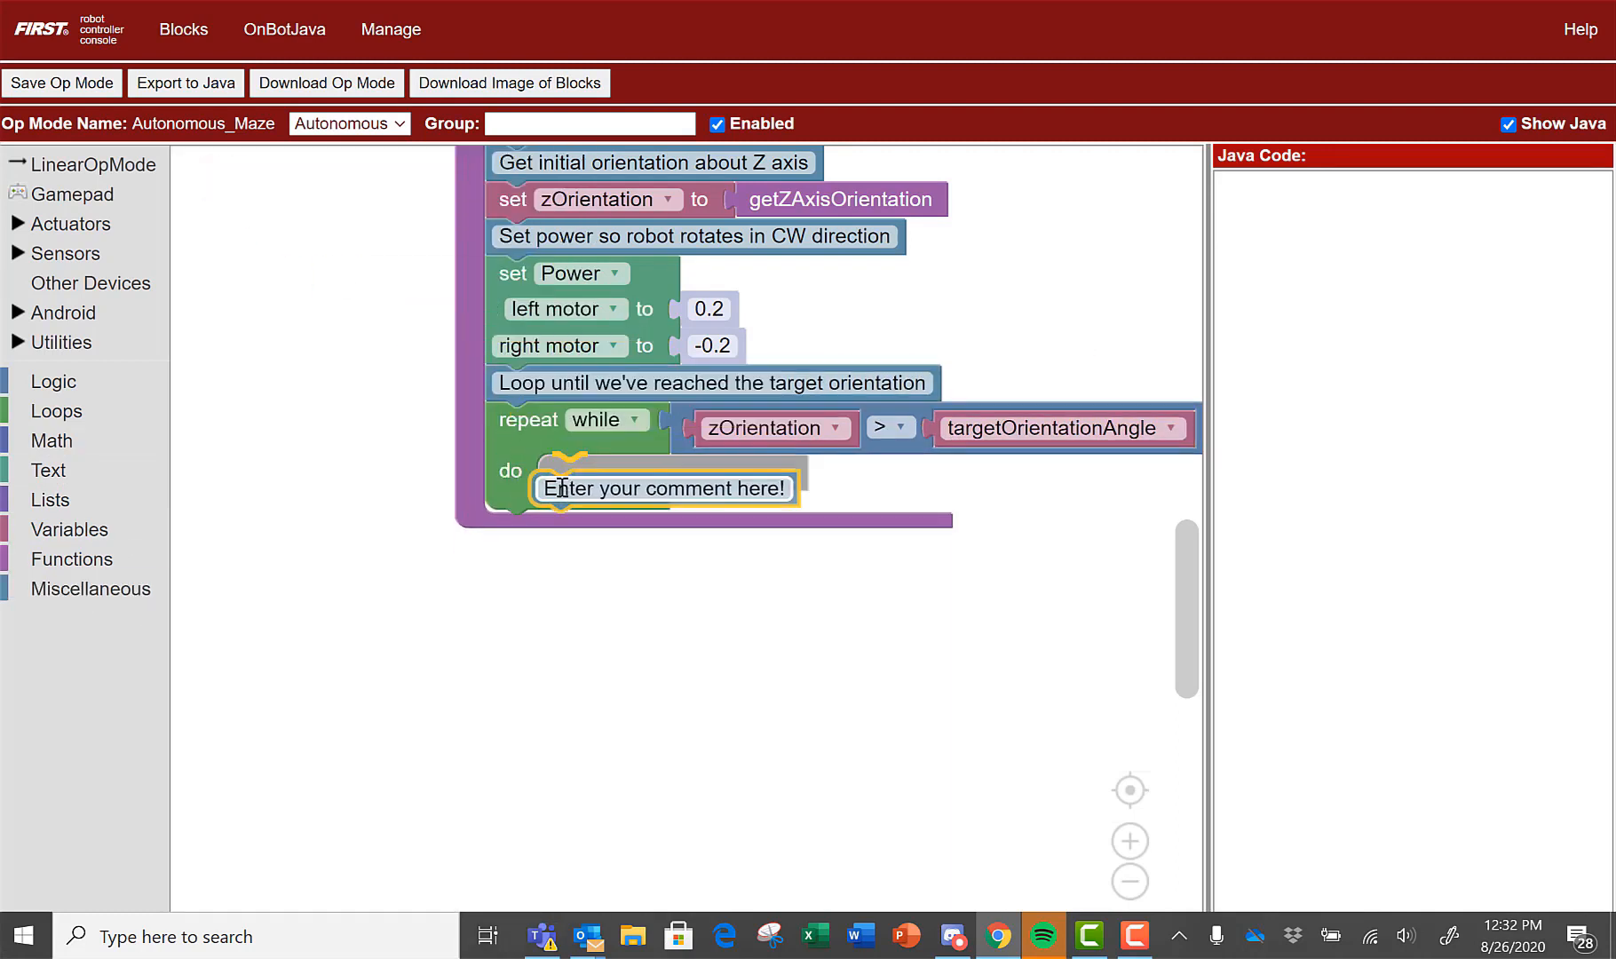
Inside the loop, add the comment 'Update current orientation about Z'
left_click(90, 588)
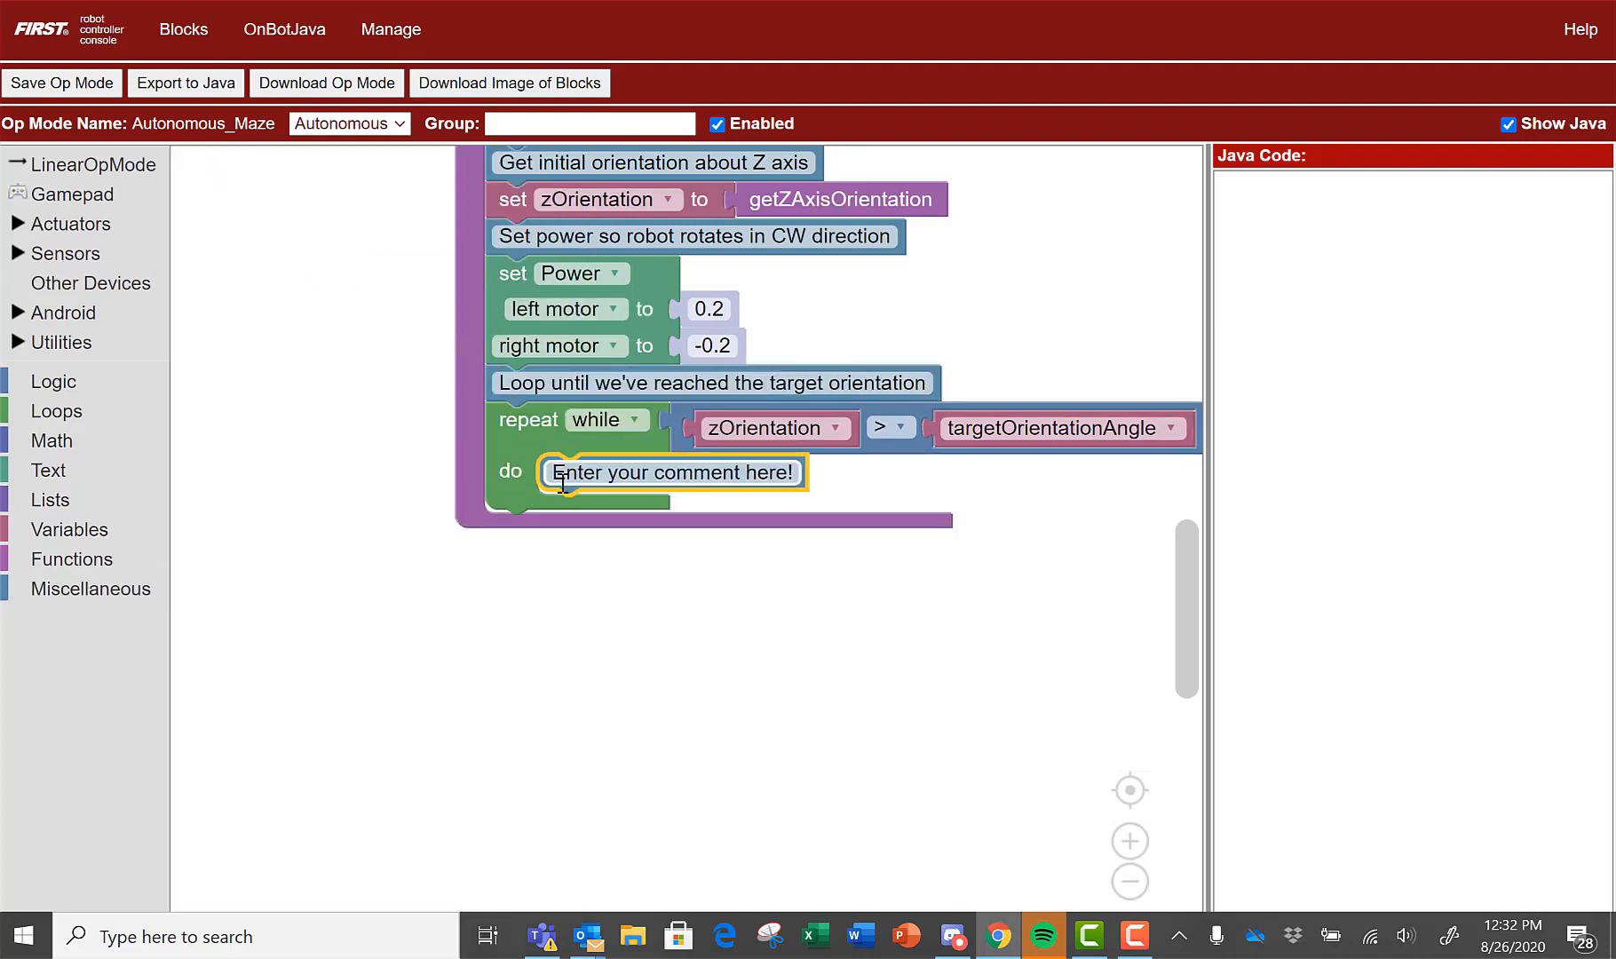
type("Update")
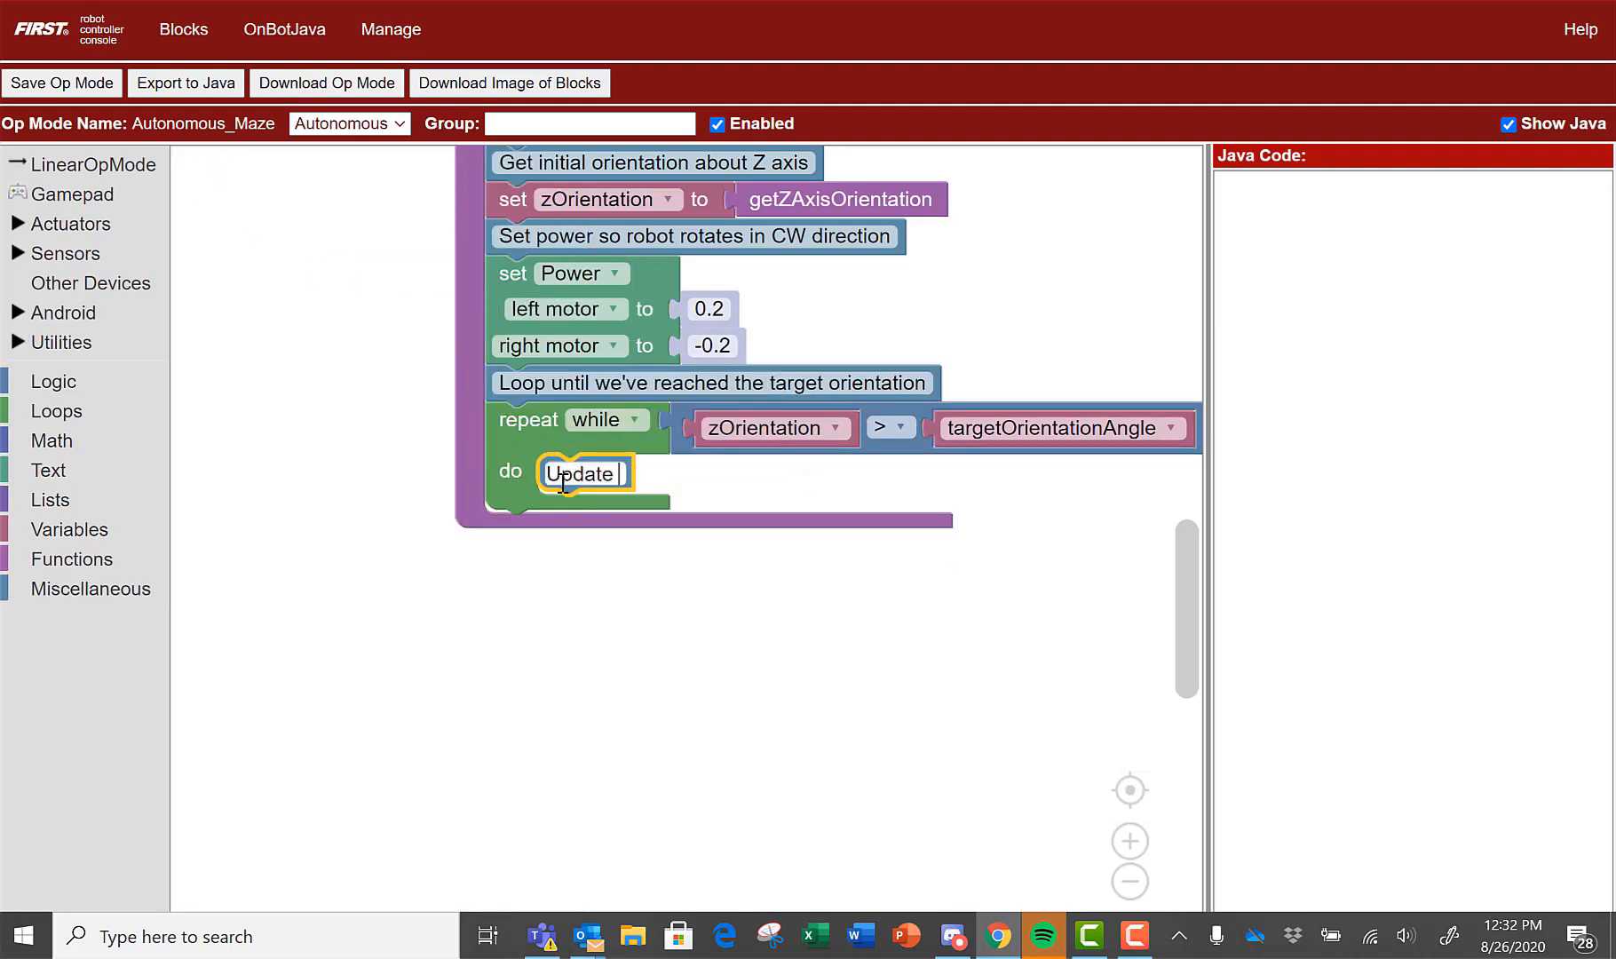
type("current orientation about Z")
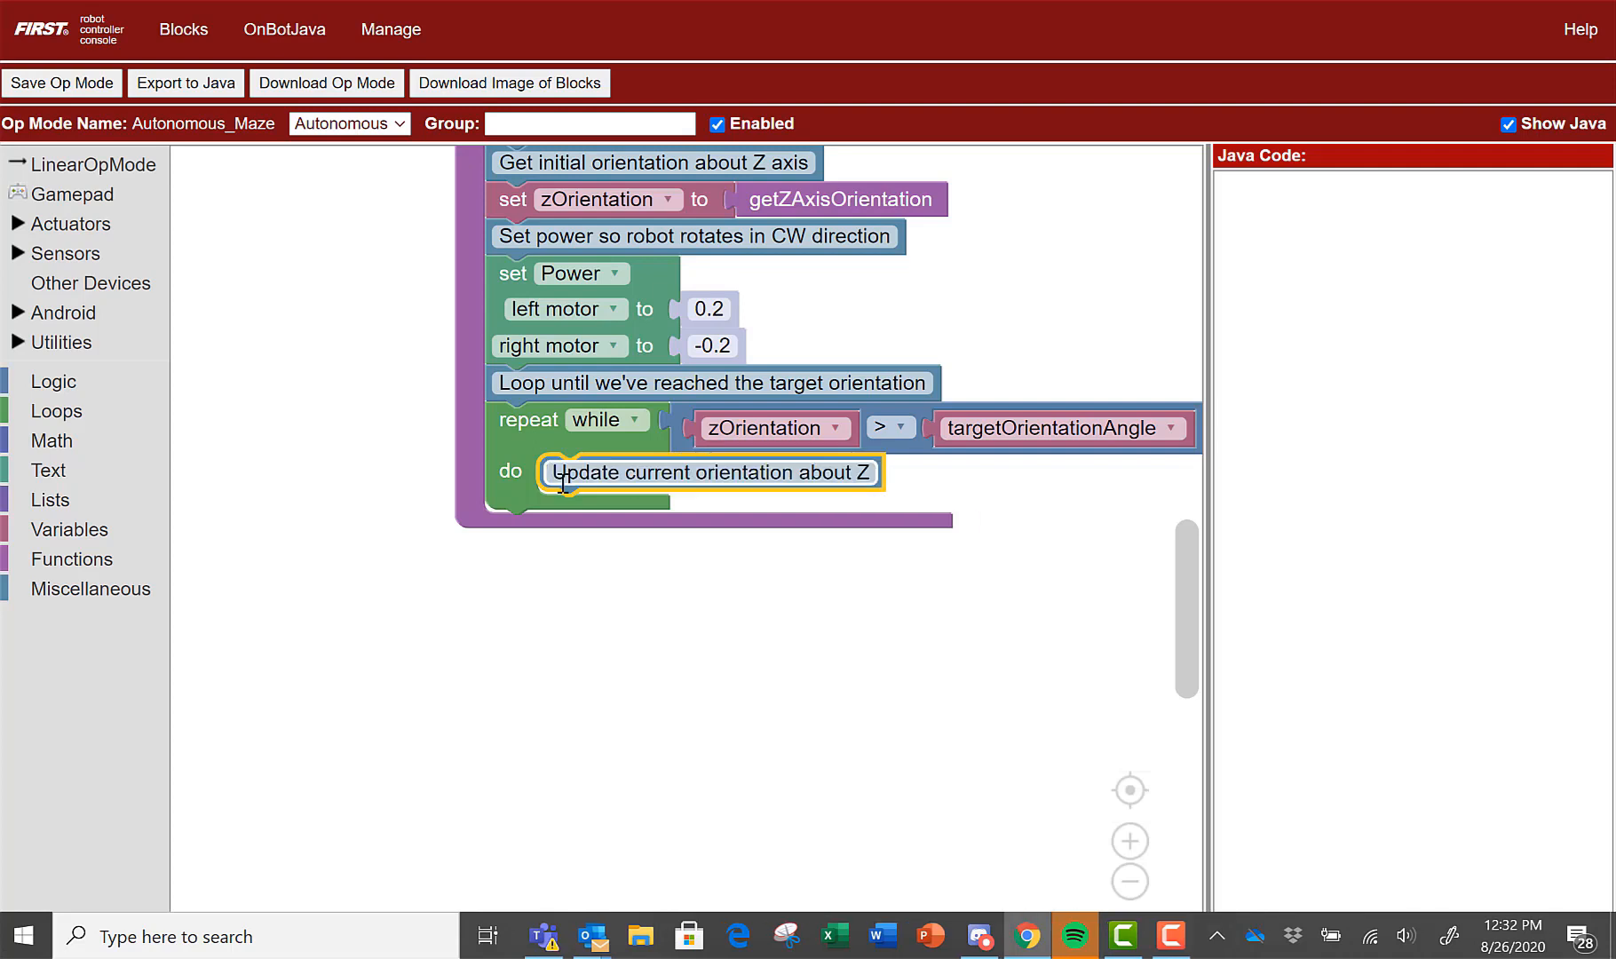
Inside the loop, set zOrientation to getZAxisOrientation
left_click(70, 529)
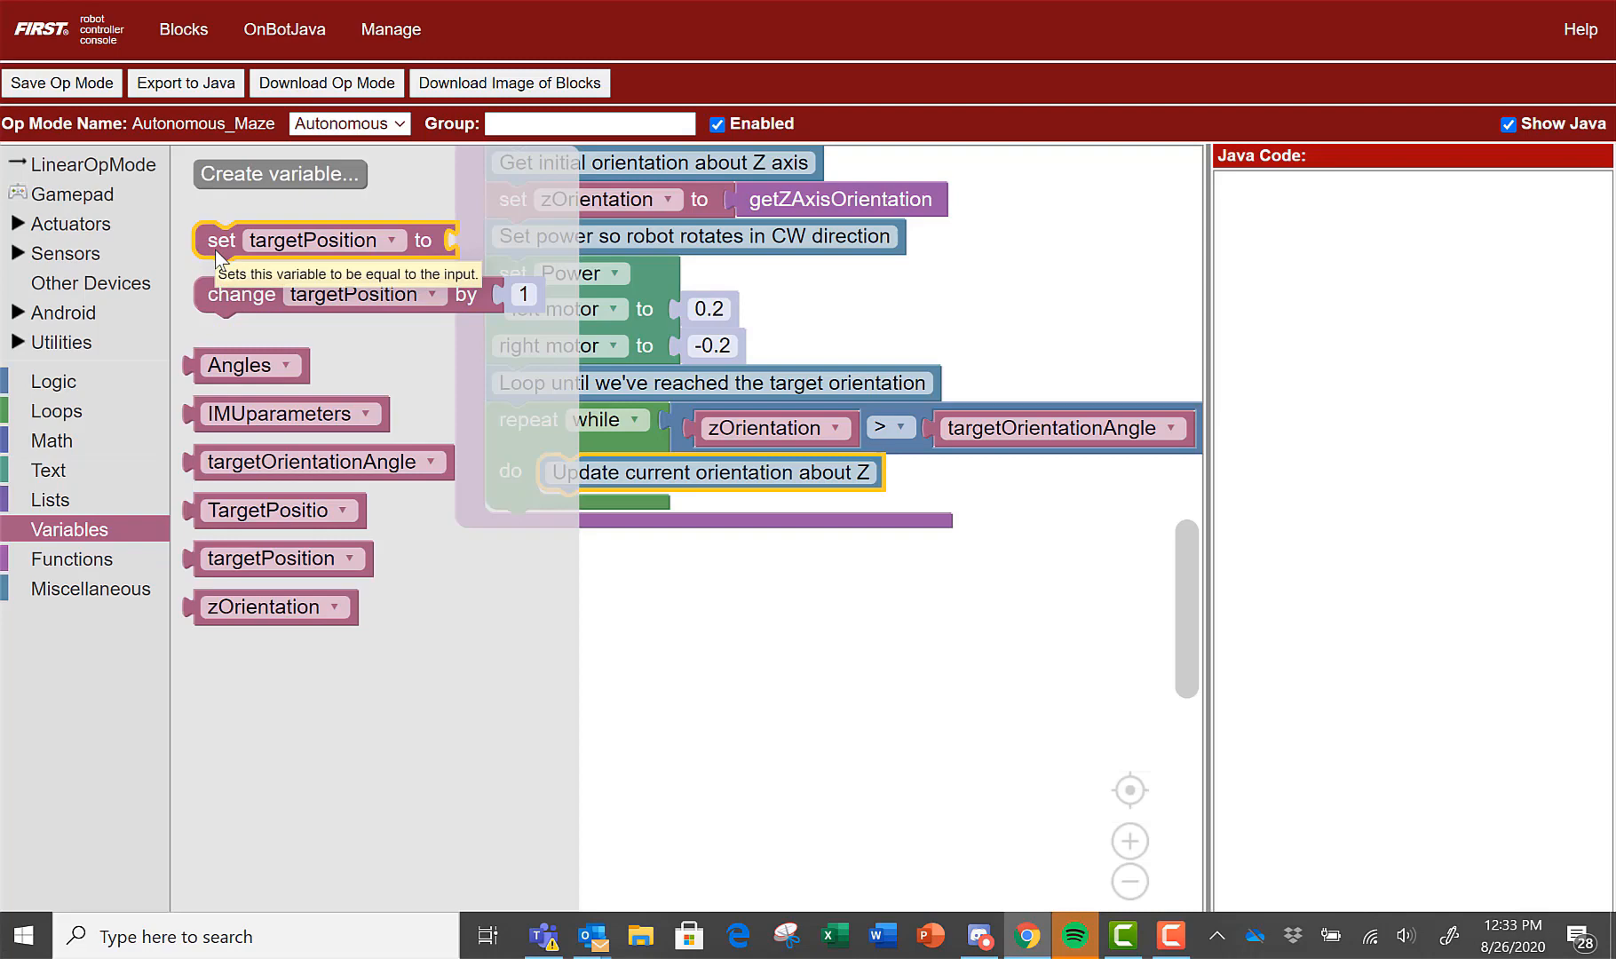
left_click(735, 510)
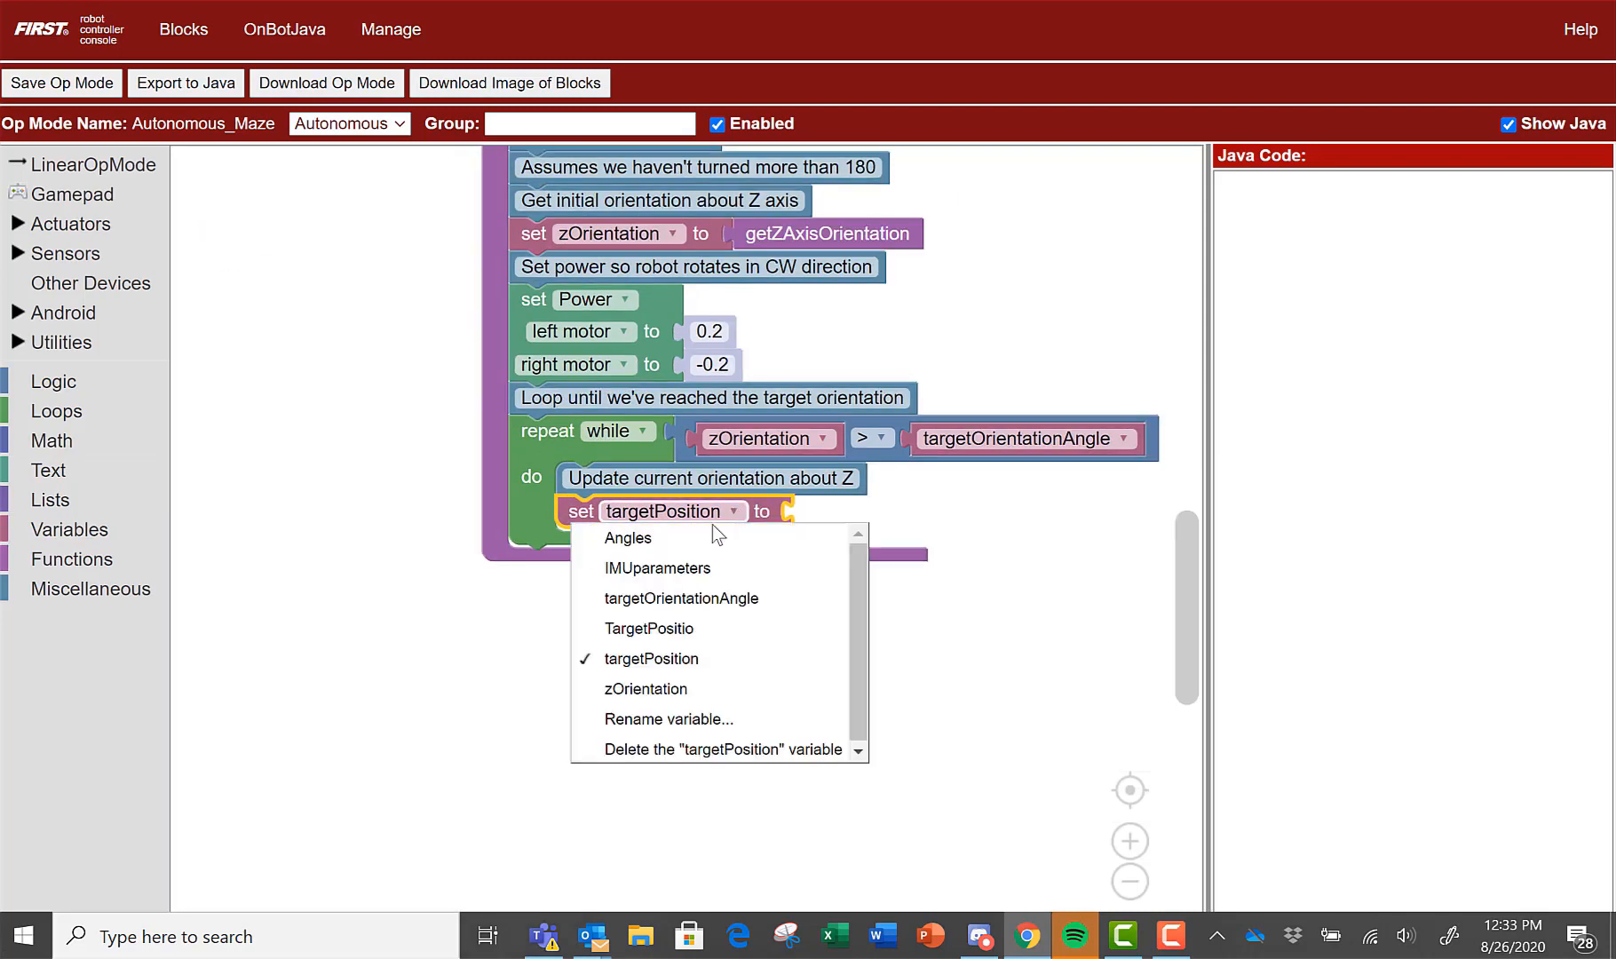
left_click(645, 689)
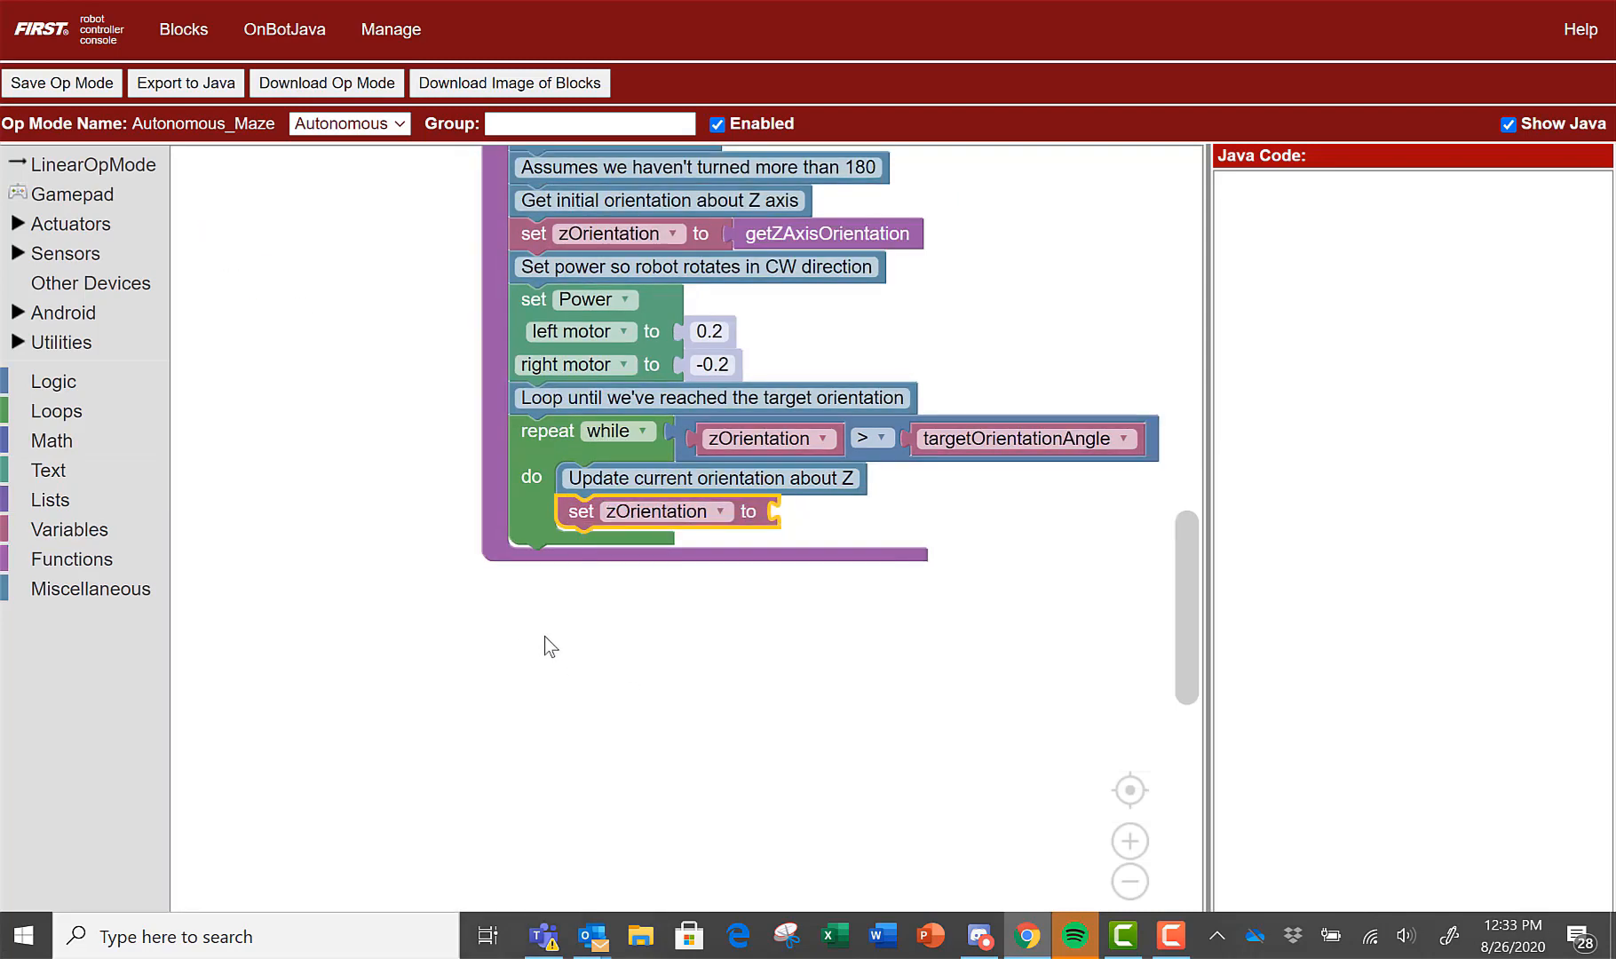
left_click(69, 559)
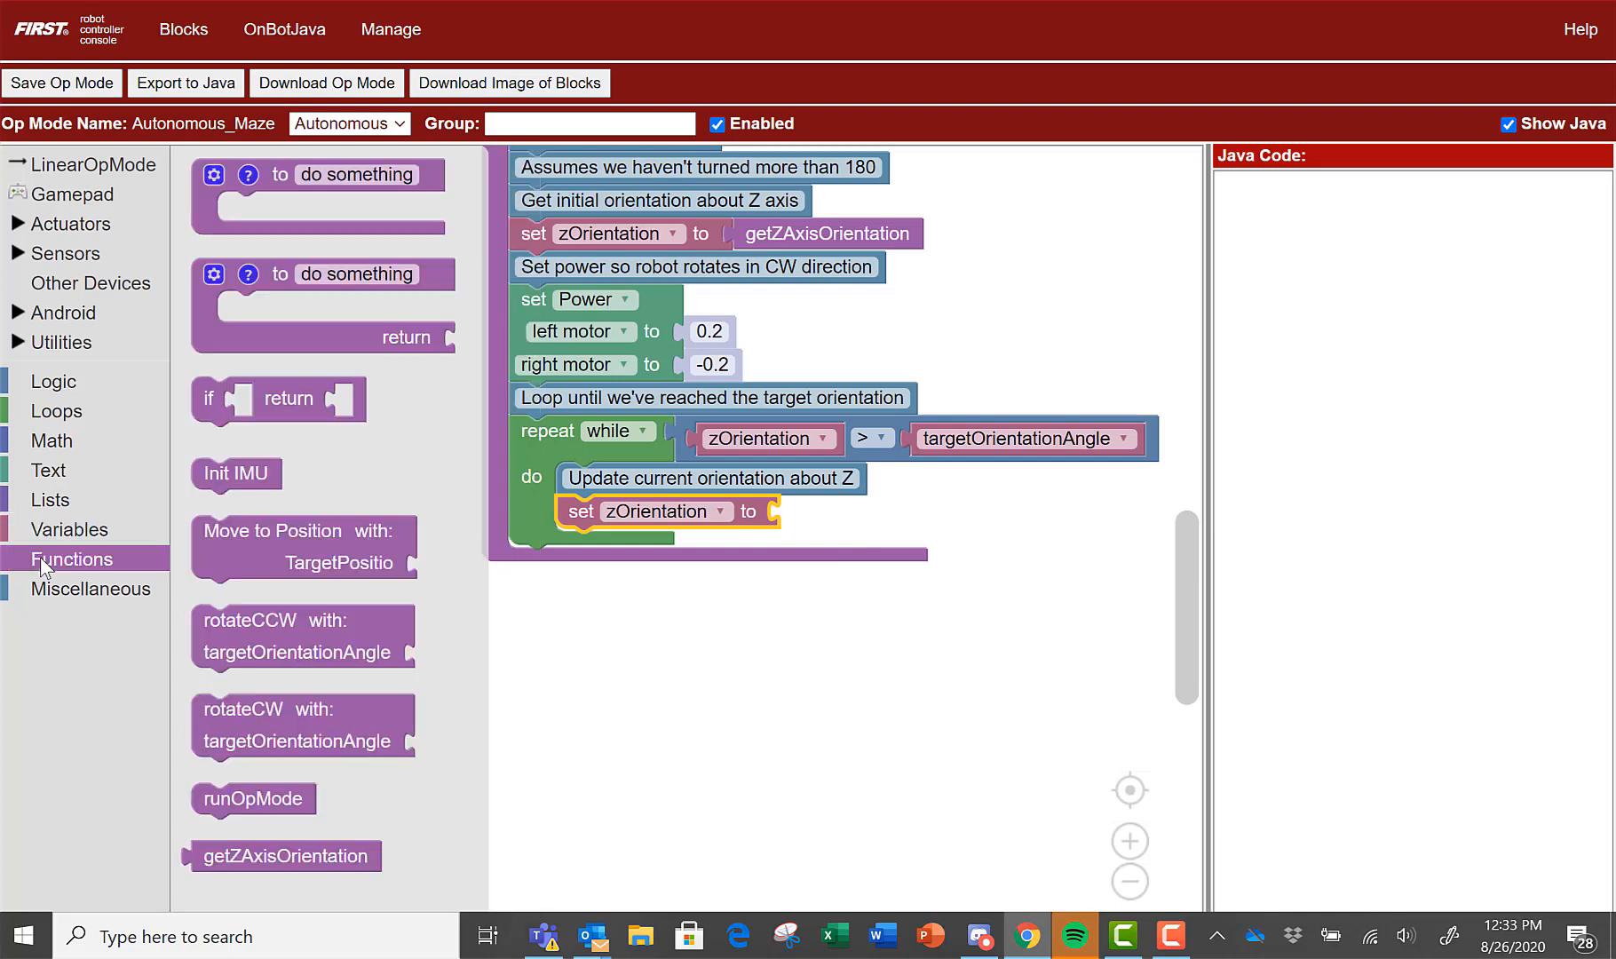
left_click_drag(286, 854, 791, 709)
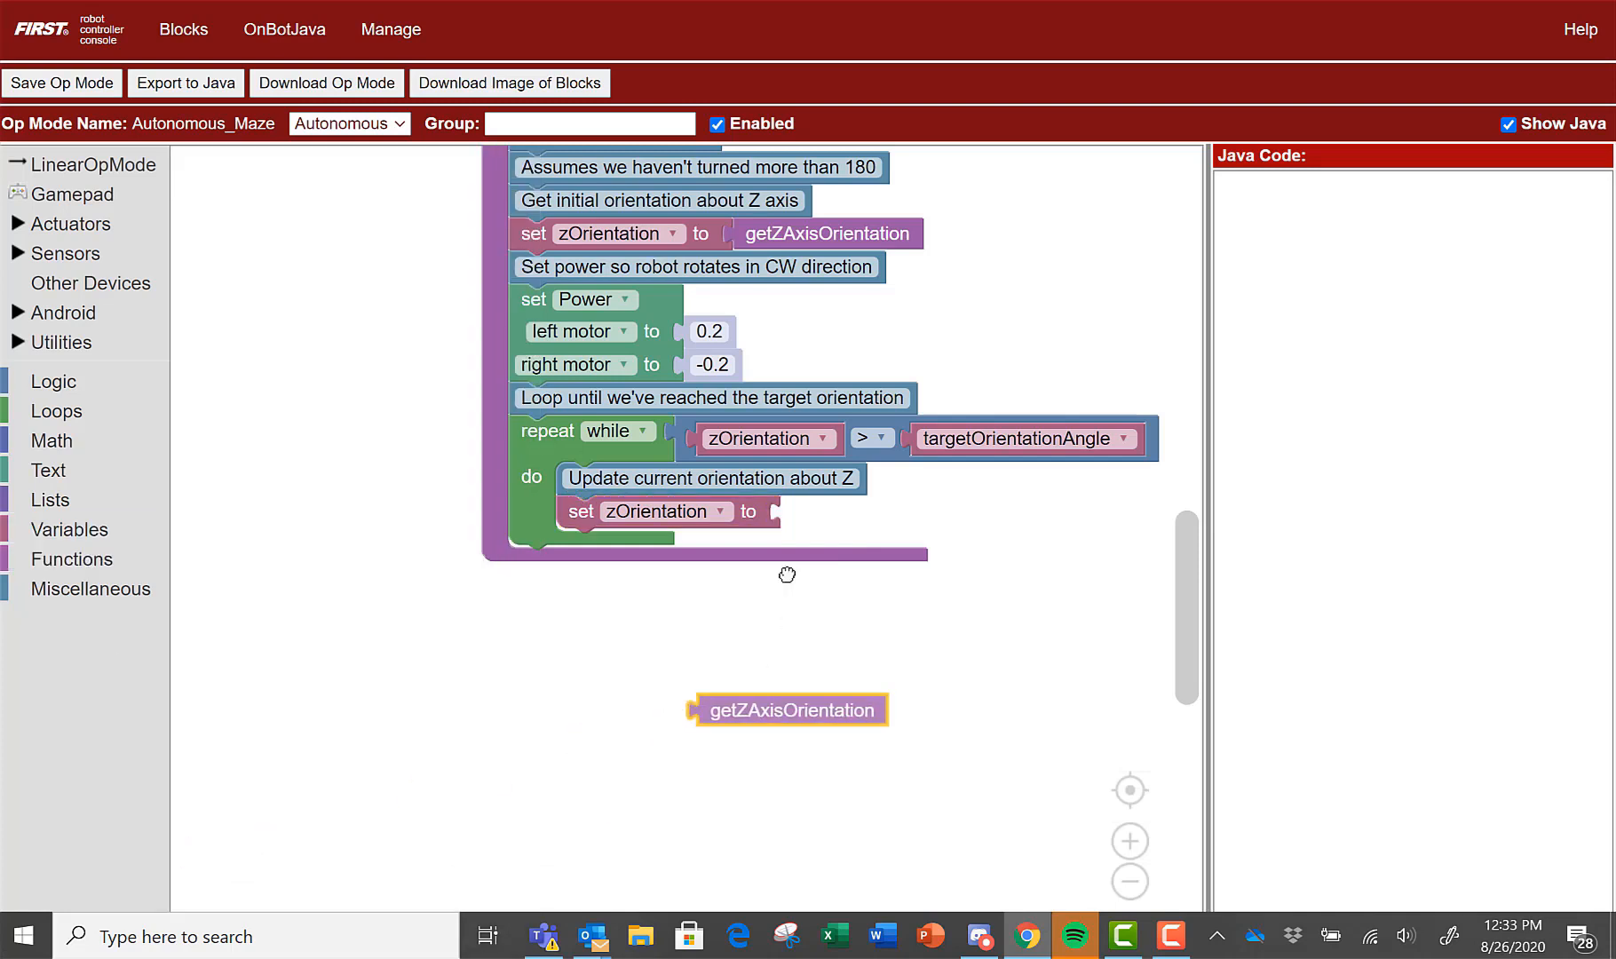
left_click(89, 588)
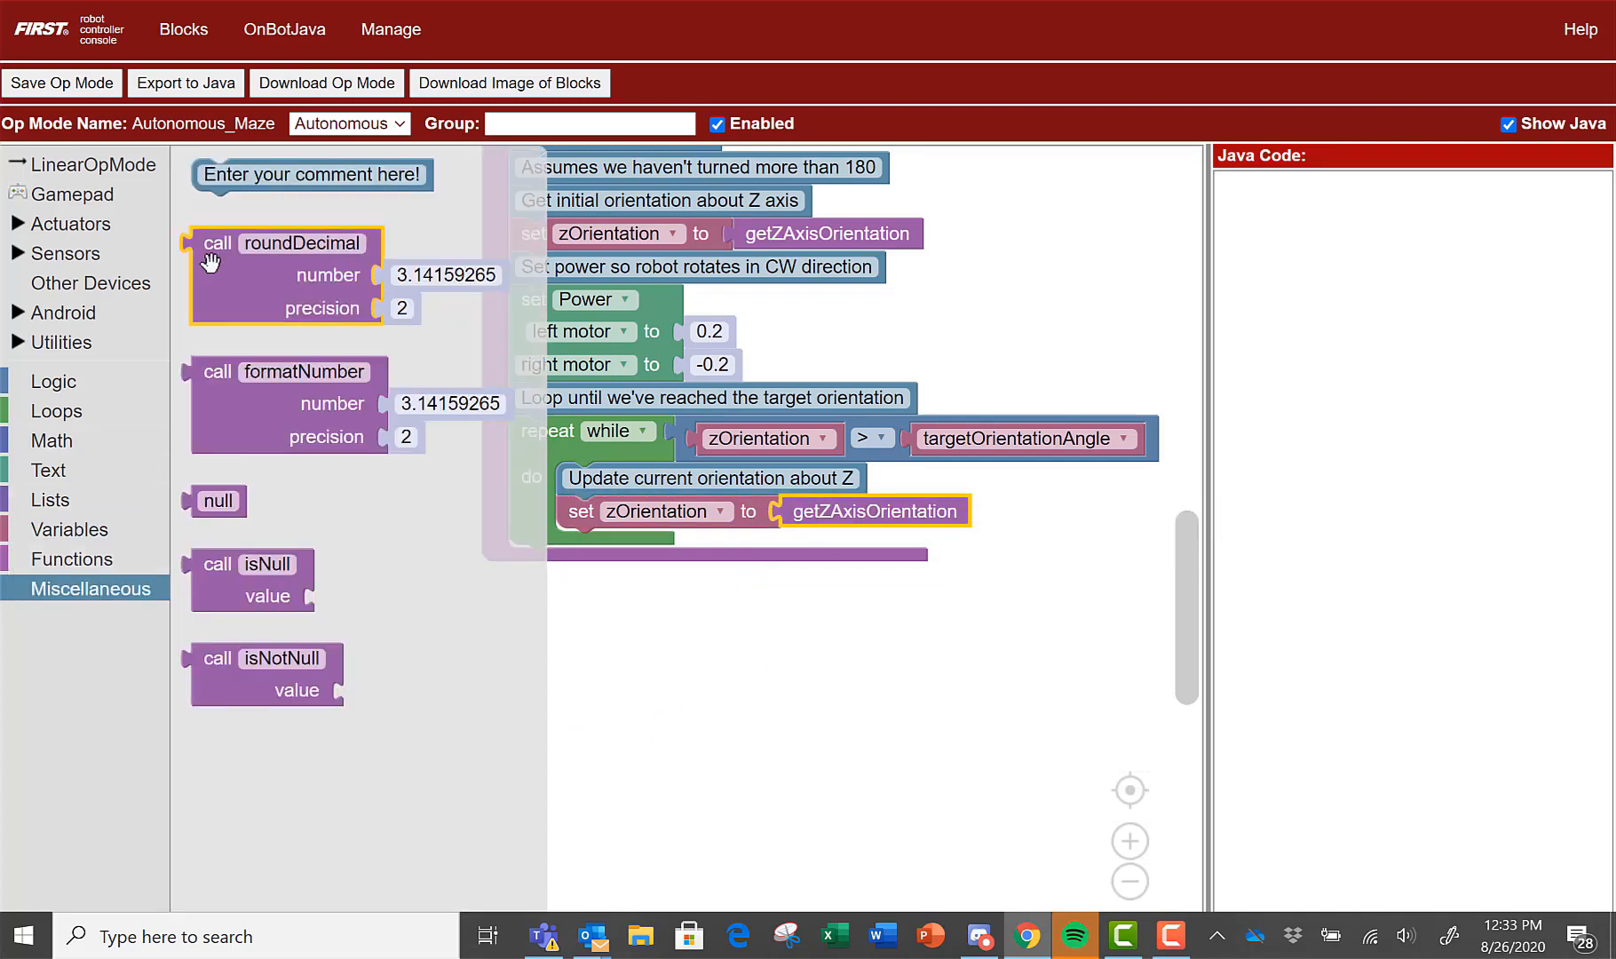
After the loop, add a 'Stop the motors' comment and set both motor powers to 0
left_click_drag(312, 174, 629, 562)
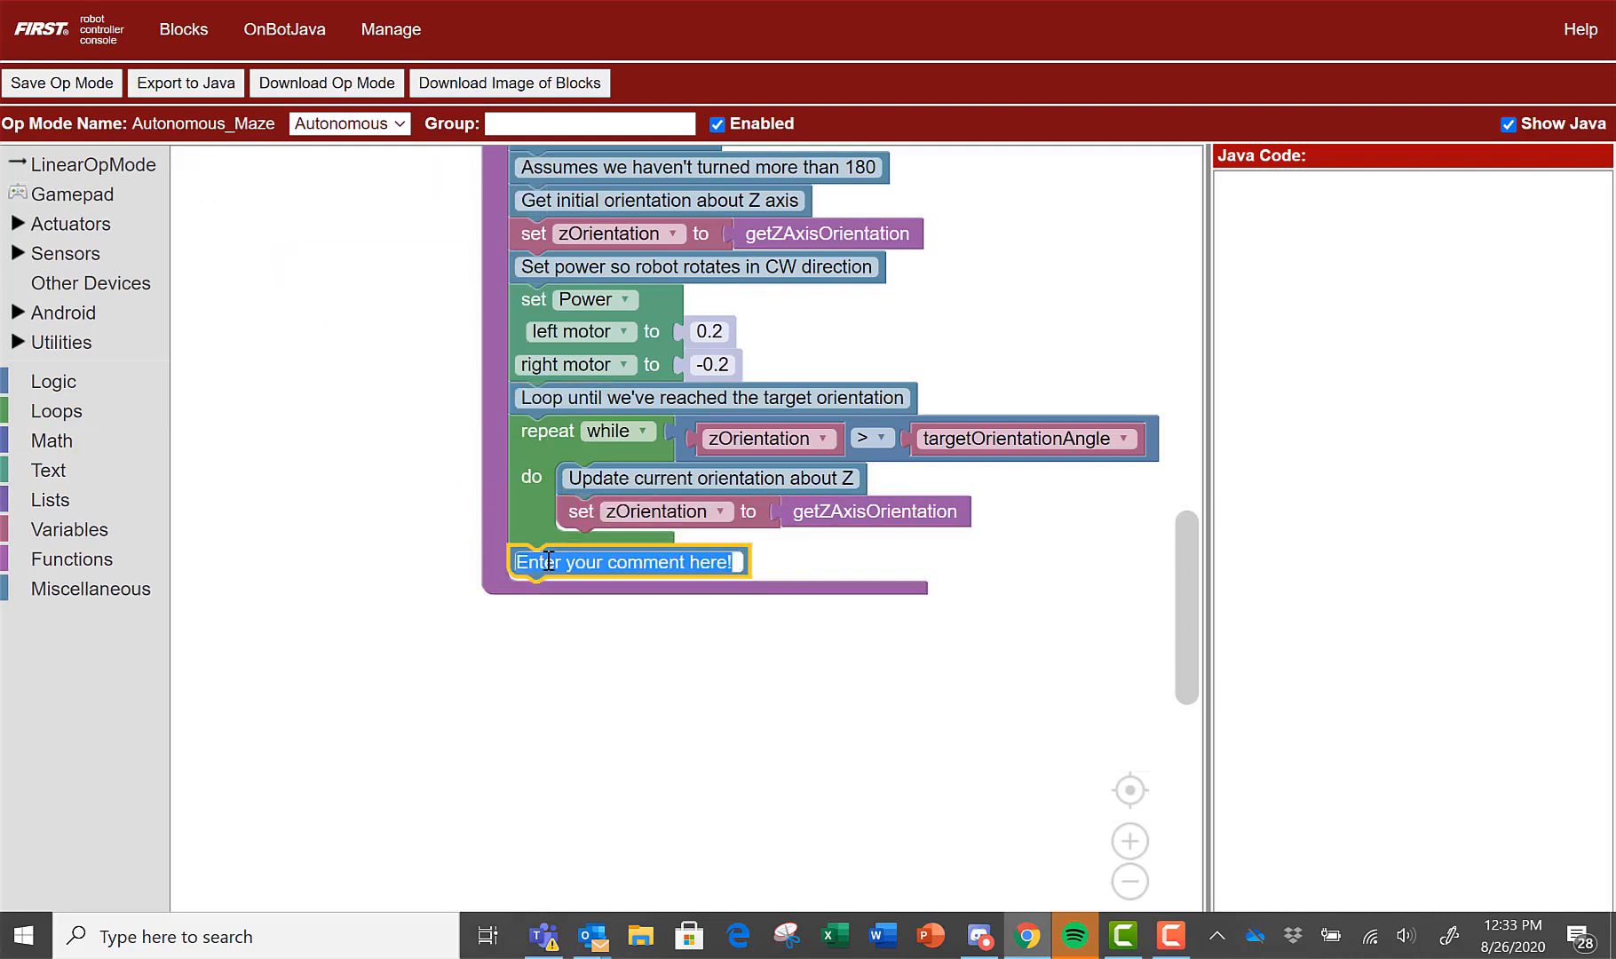
type("Stop the motors")
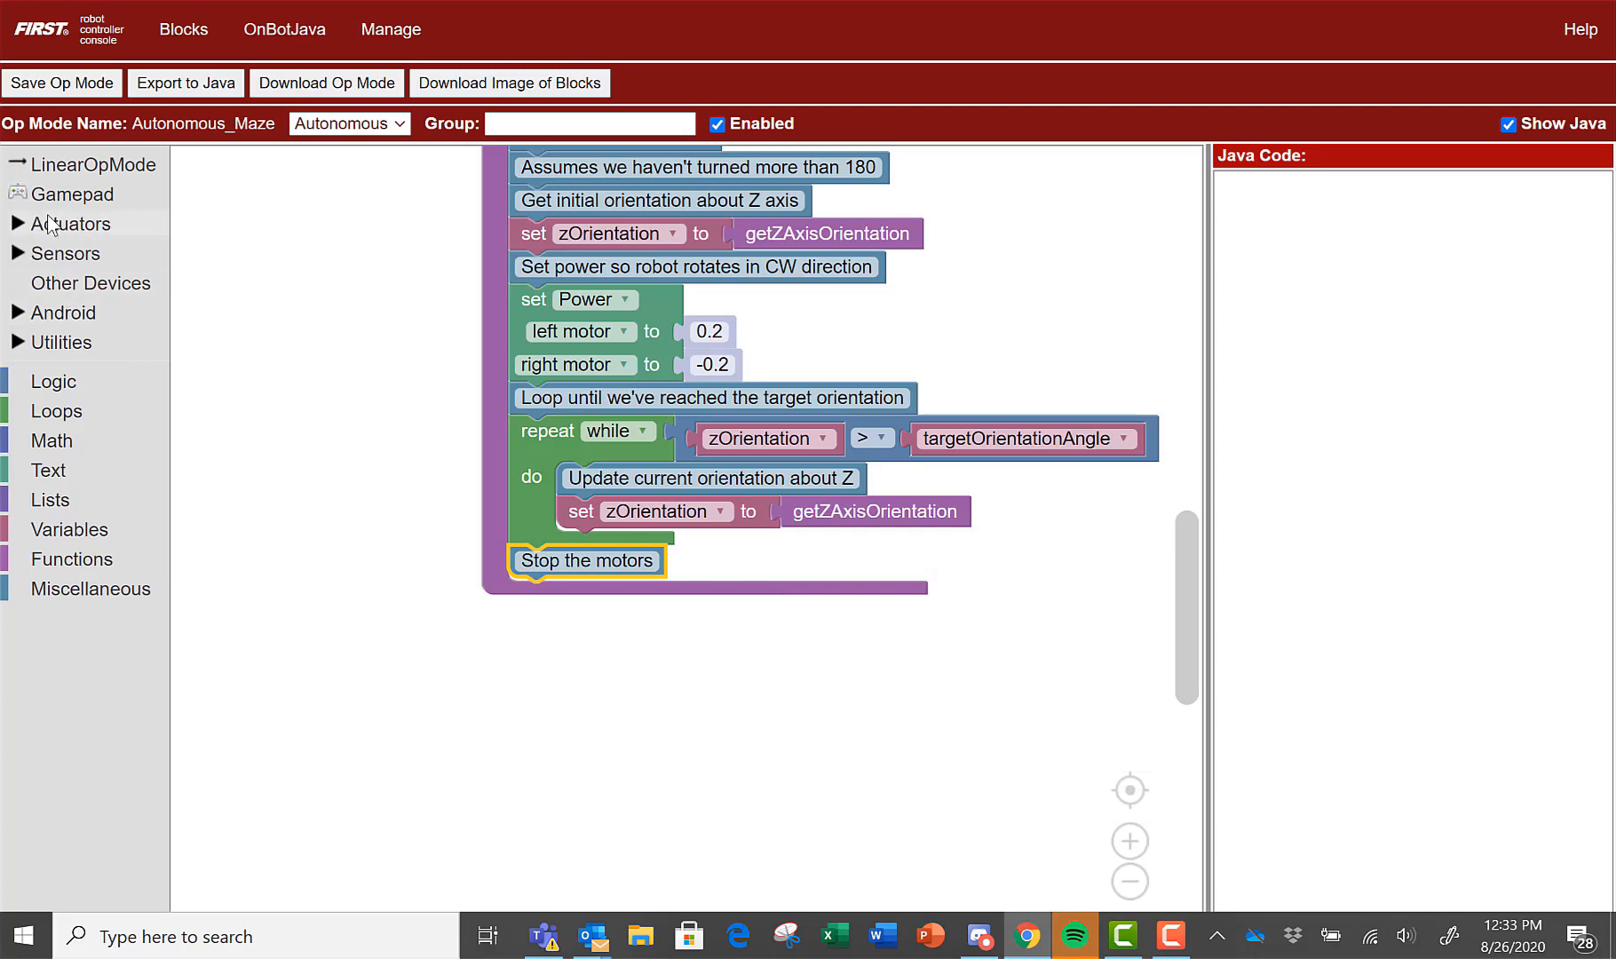
left_click(67, 223)
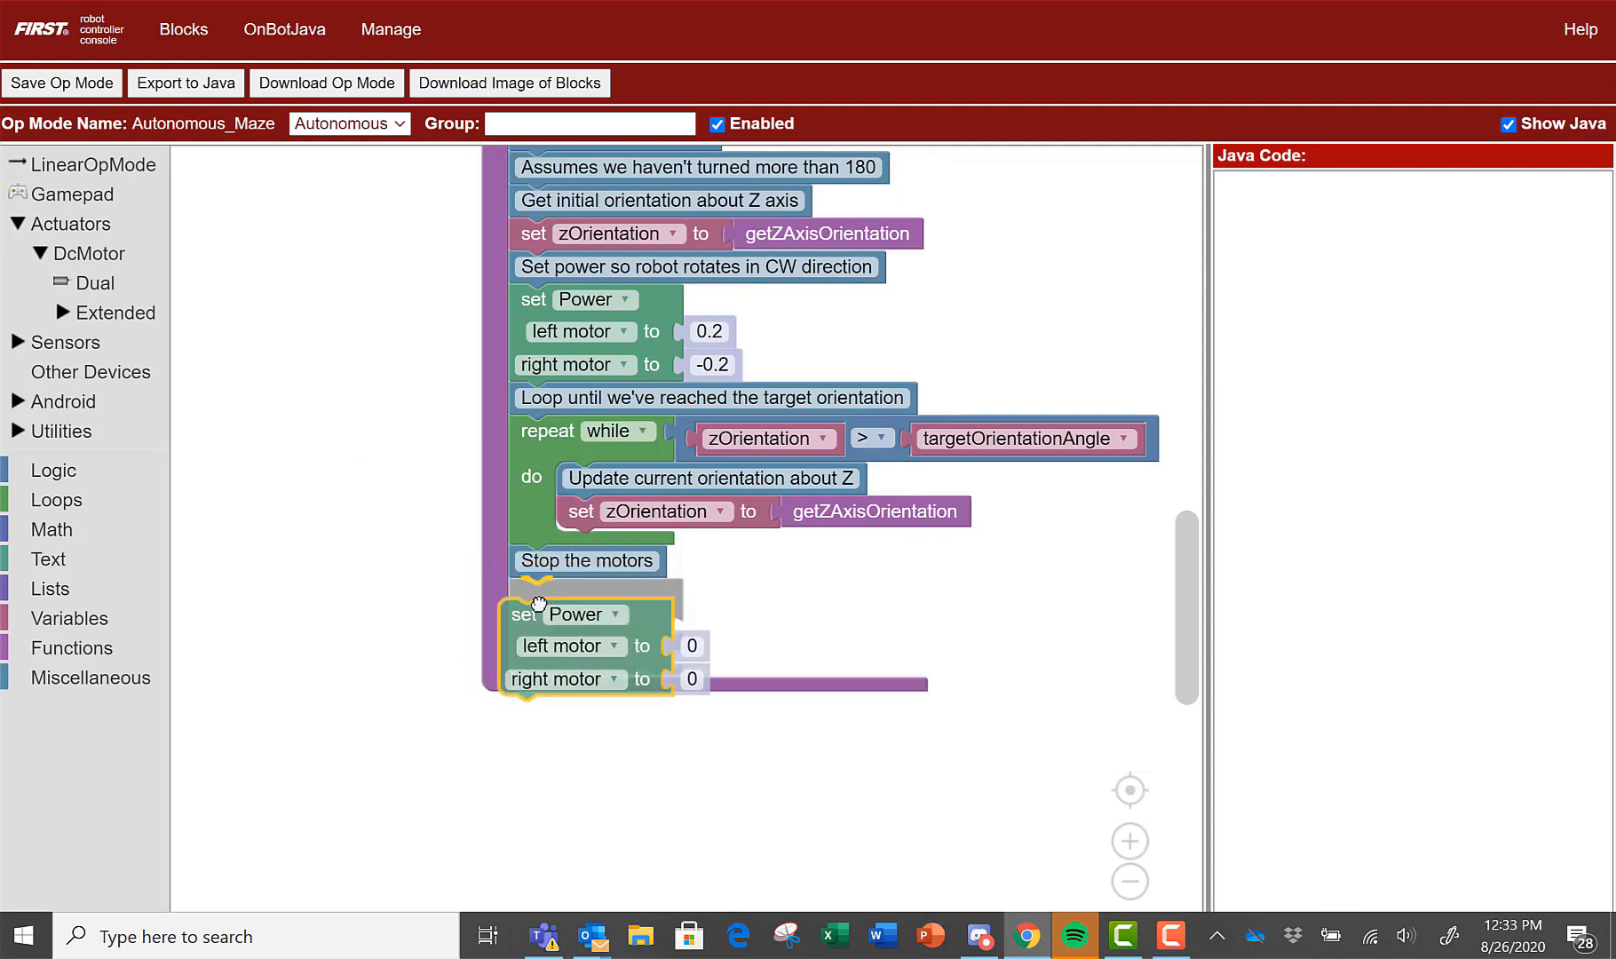
left_click_drag(536, 612, 536, 593)
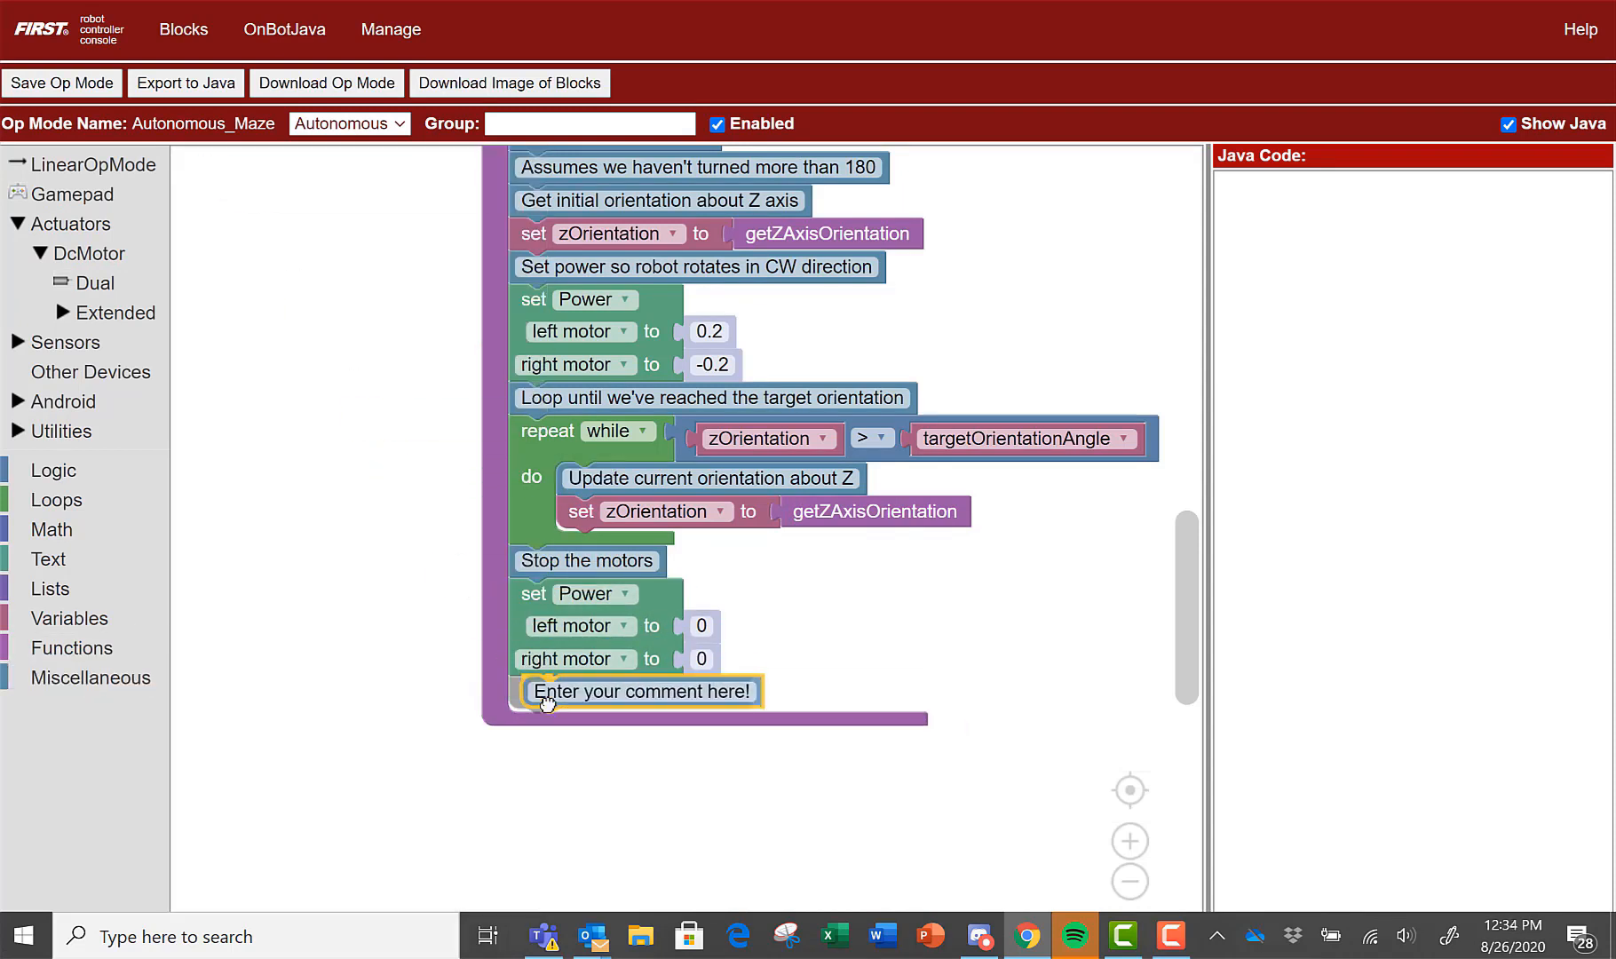
Add comment 'Wait a moment for the robot to stop' and a sleep call of 250 milliseconds
type("Wait a moment for the robot to stop")
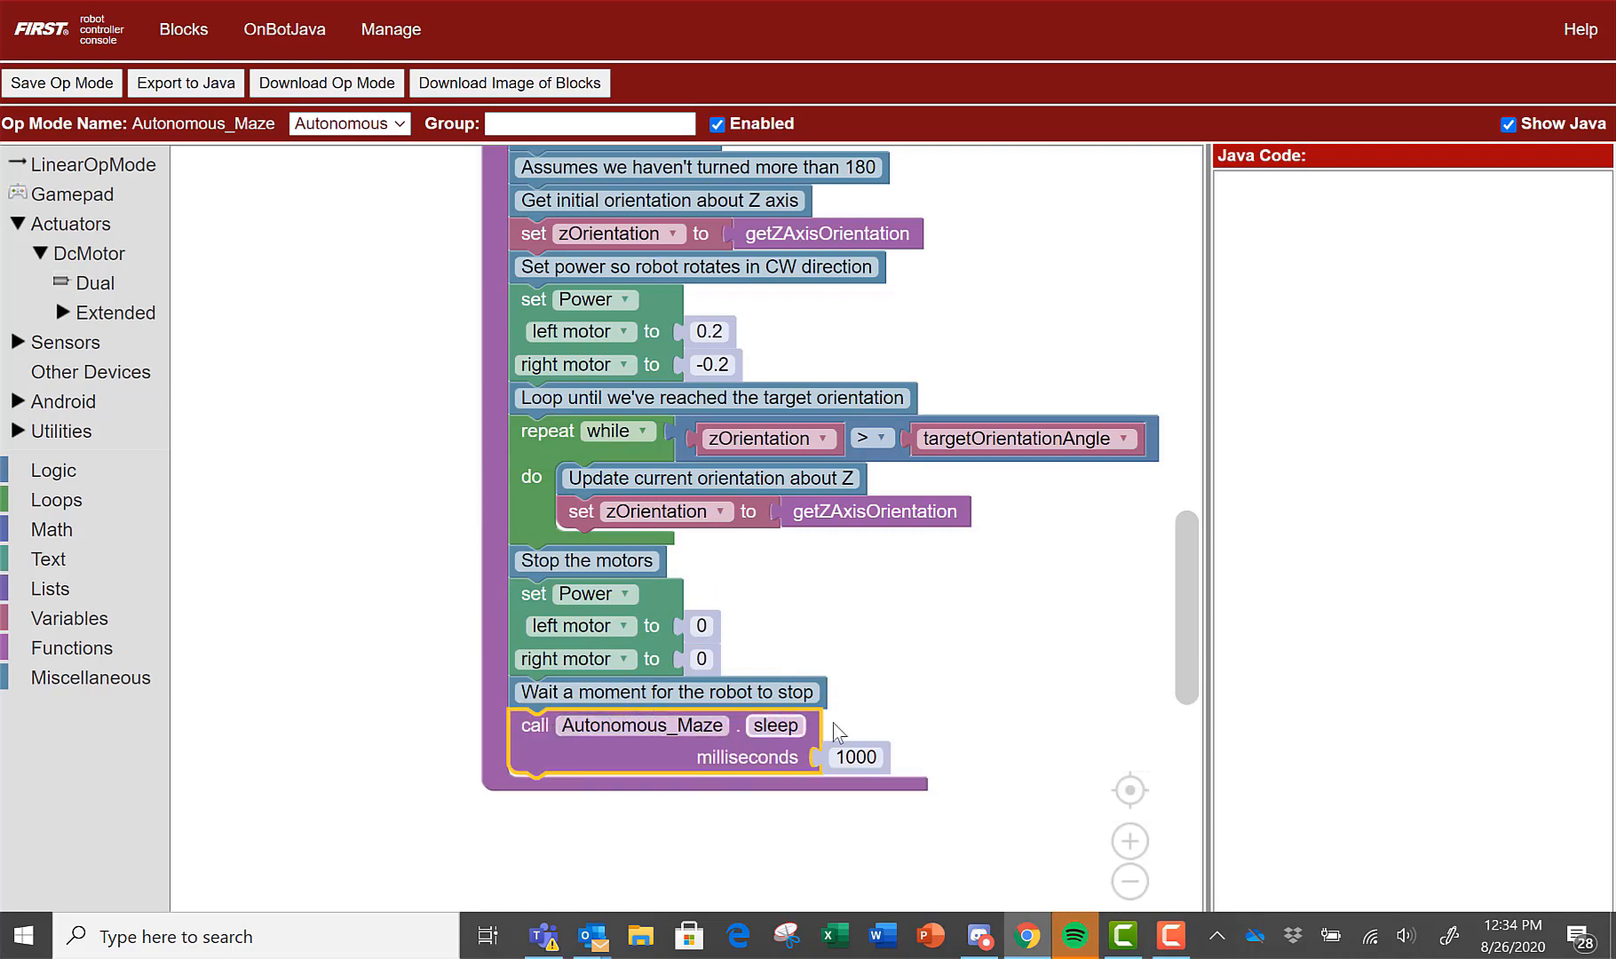
left_click(855, 756)
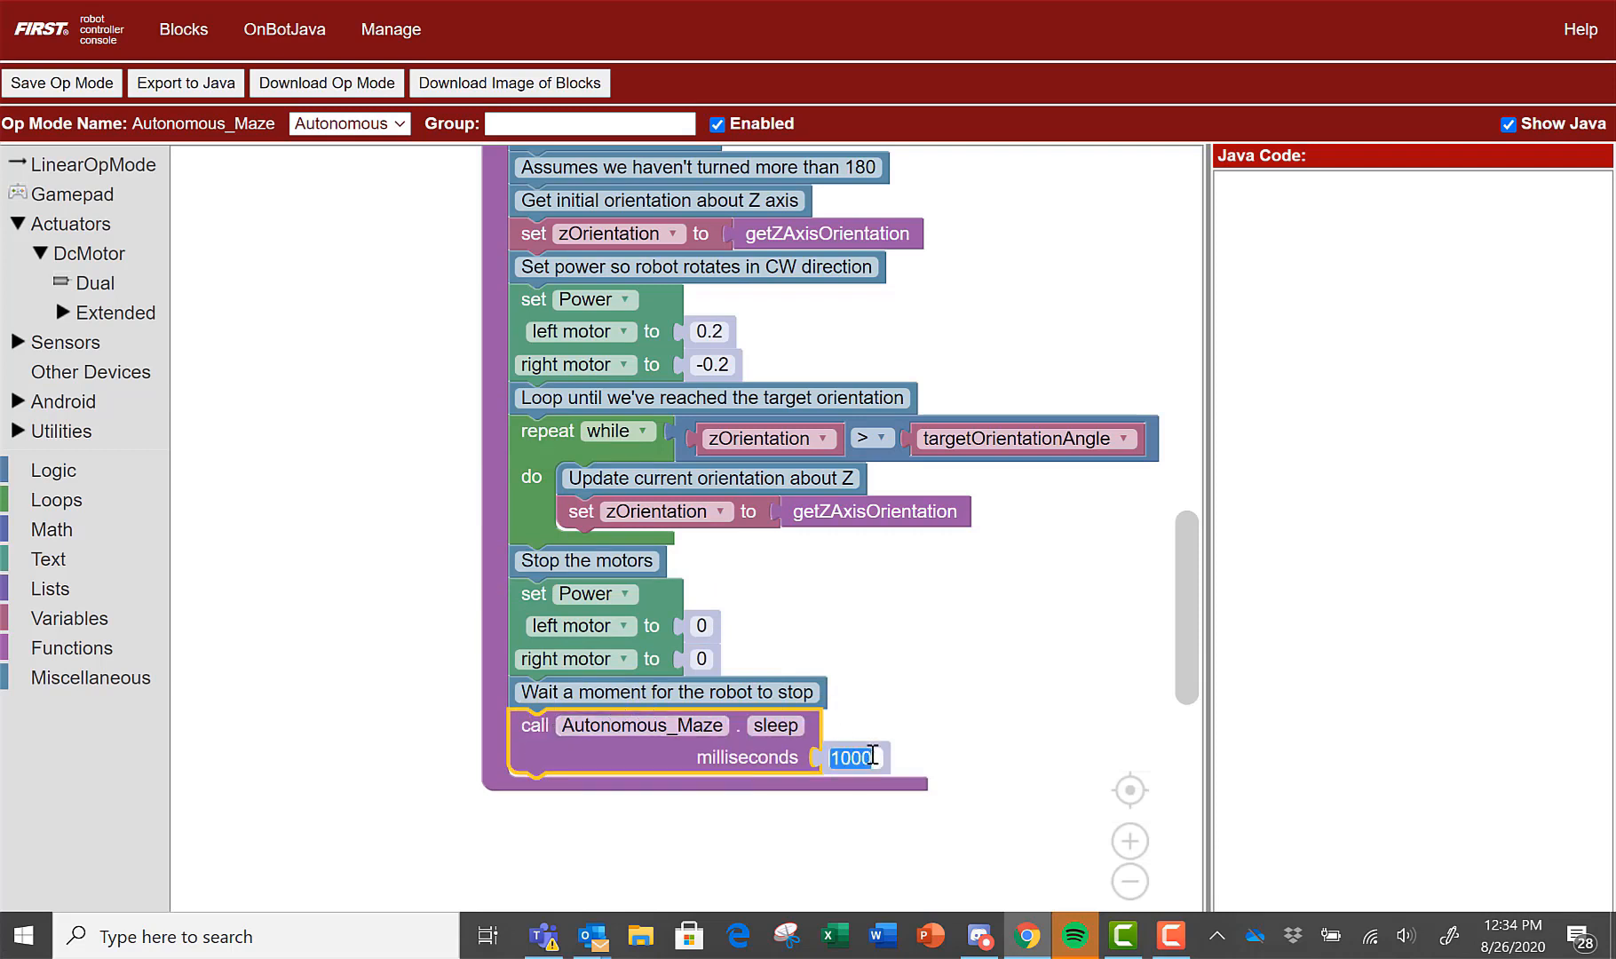
type("250")
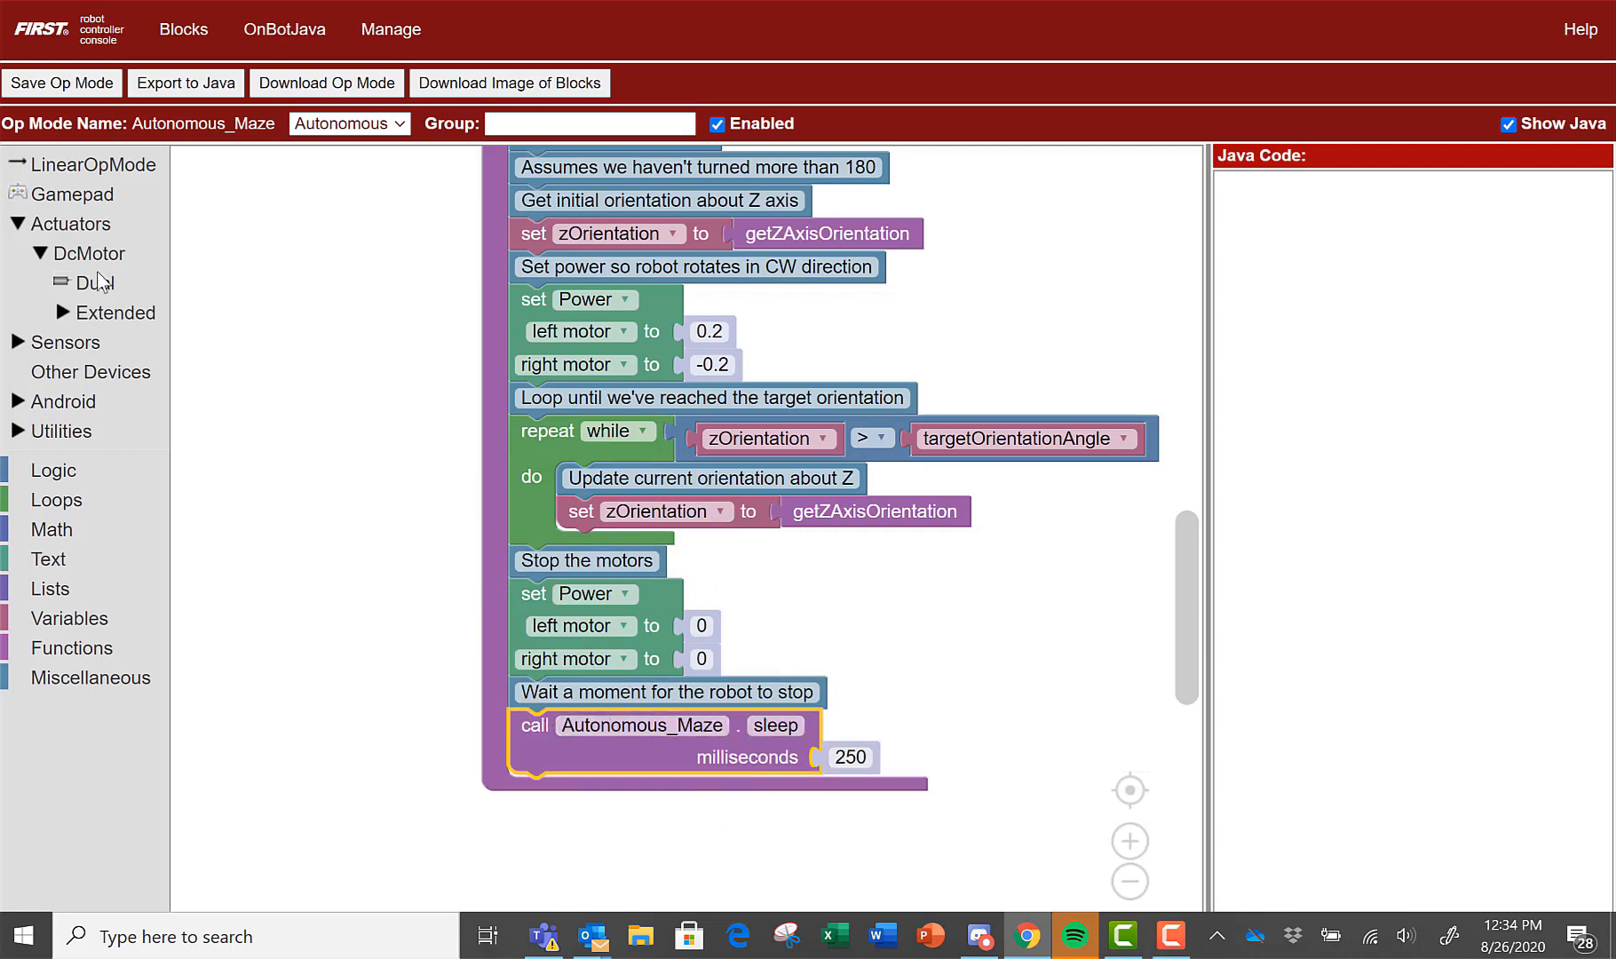